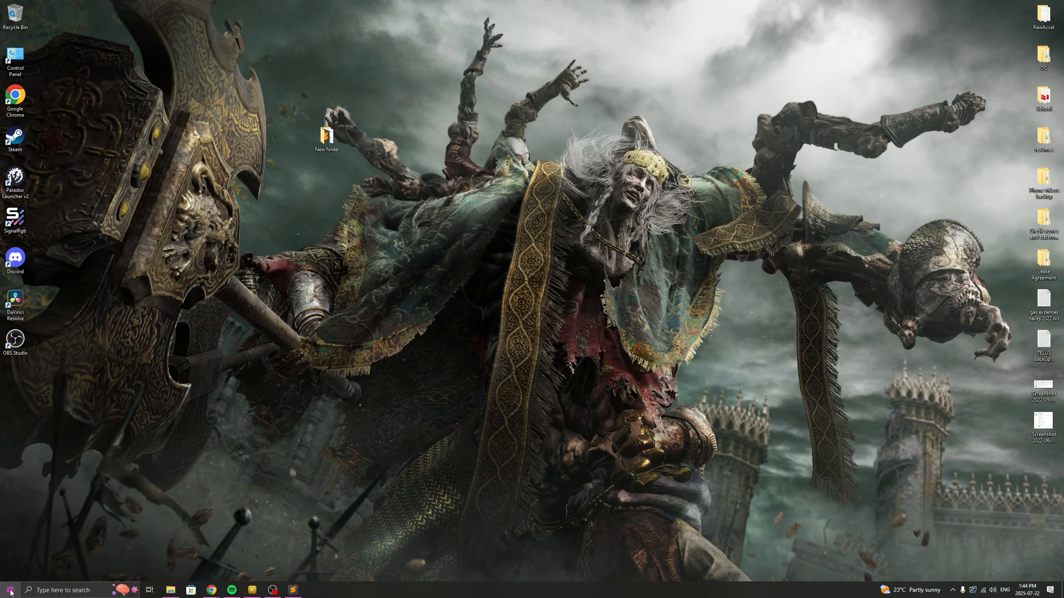
Check the installed Visual C++ 2015-2022 x86 redistributable under 'remove', then close Settings.
type("remove")
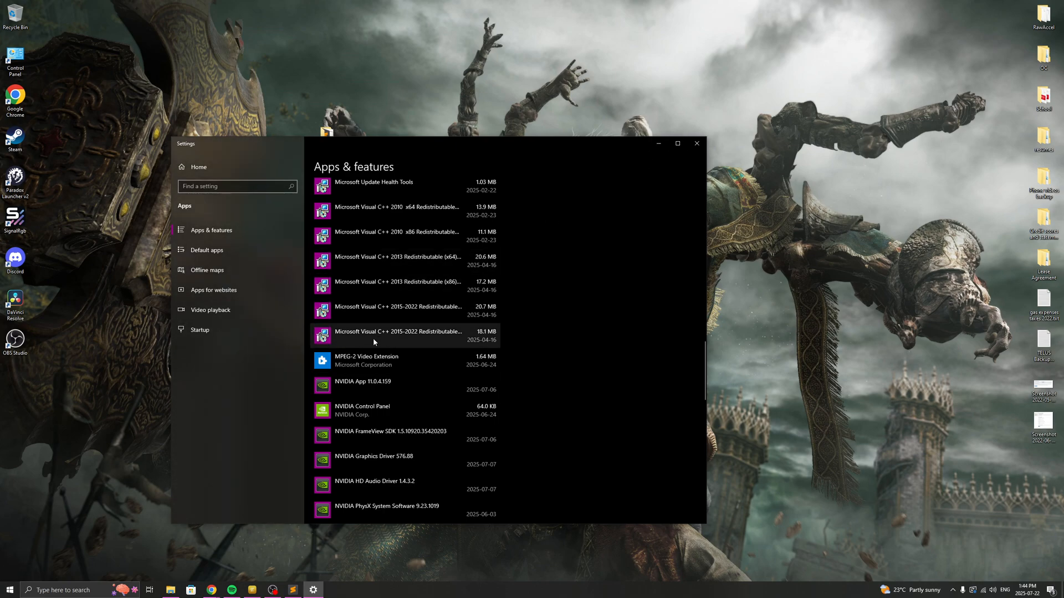
mouse_move(377, 294)
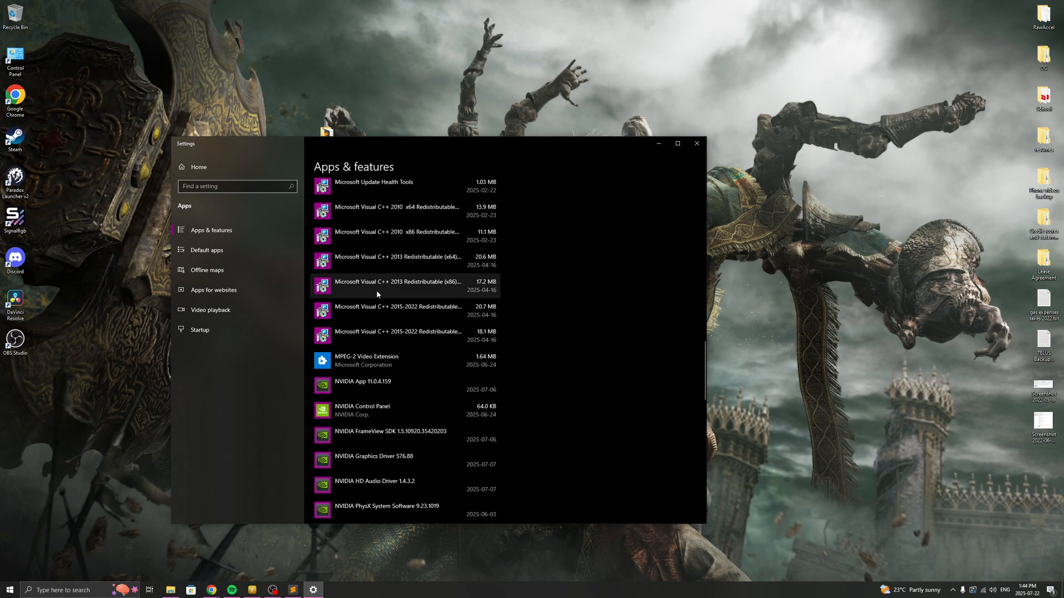
left_click(397, 335)
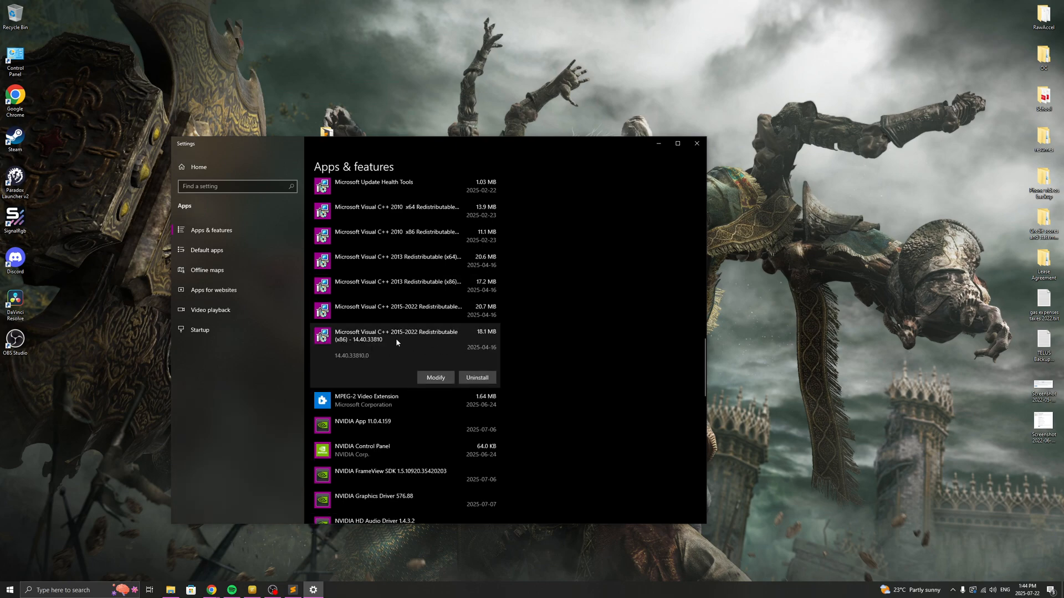
mouse_move(695, 143)
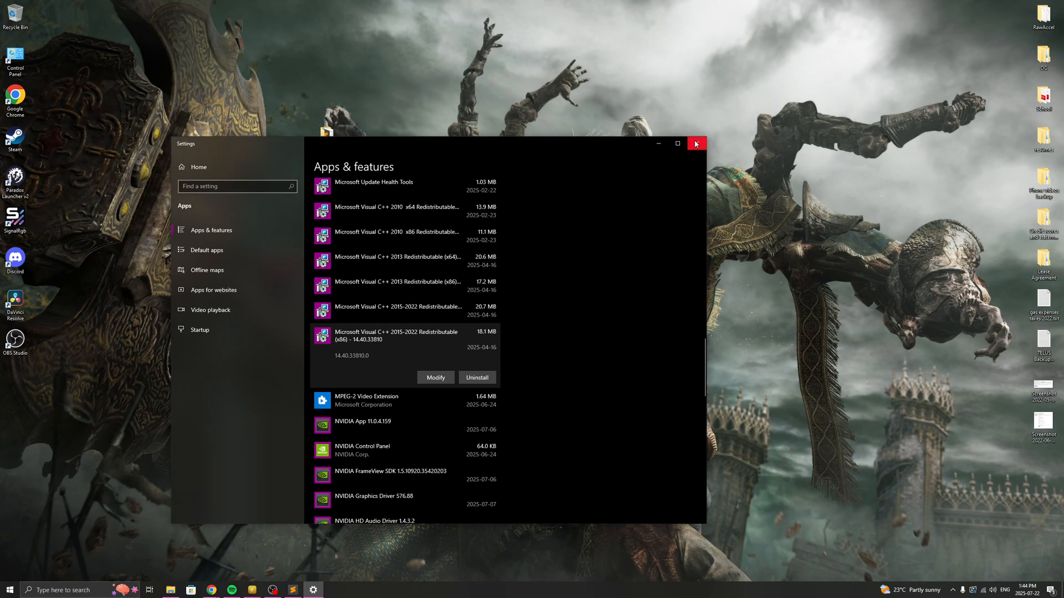
left_click(696, 143)
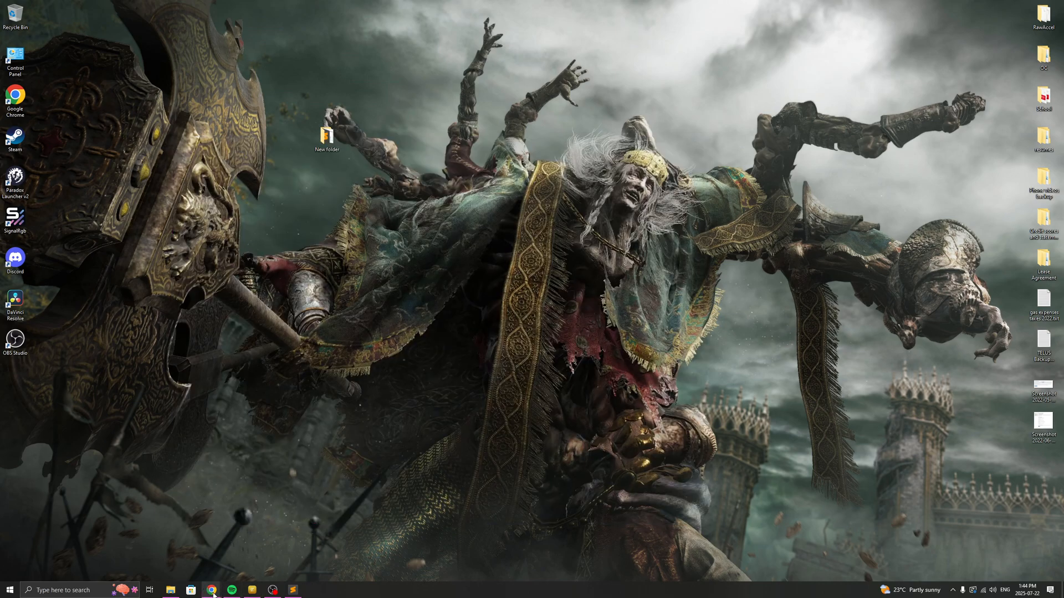
Back in Chrome, open the Visual C++ Redistributable downloads article and scroll to the latest-version table.
left_click(212, 590)
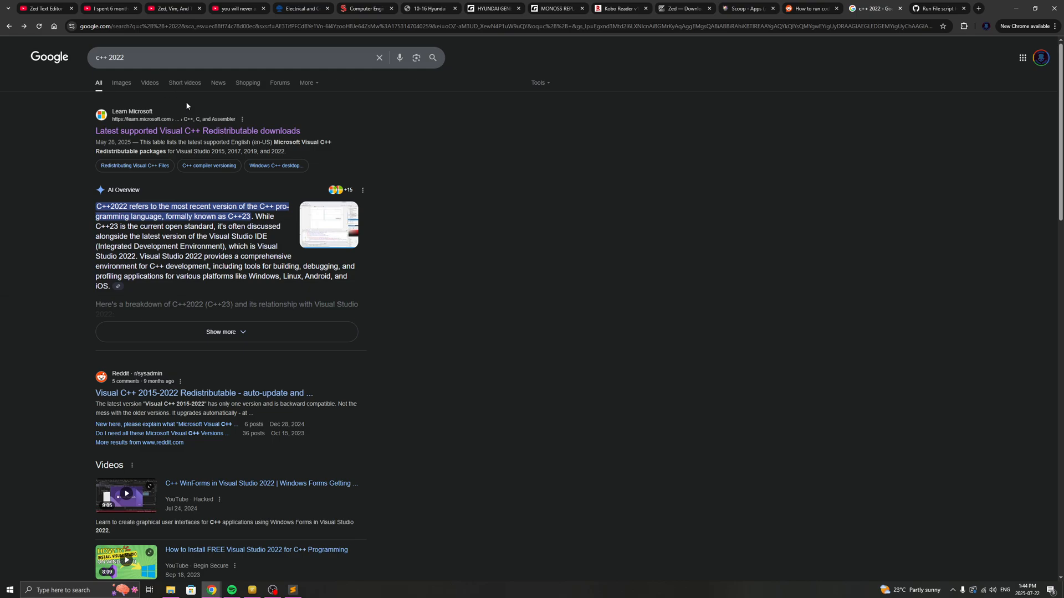
left_click(196, 130)
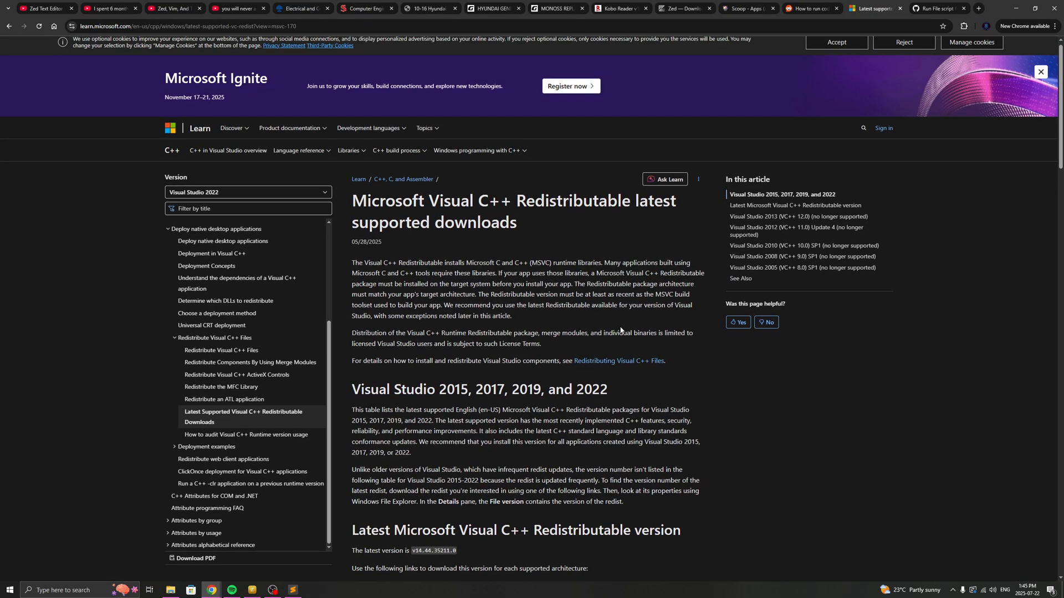
scroll("down", 3)
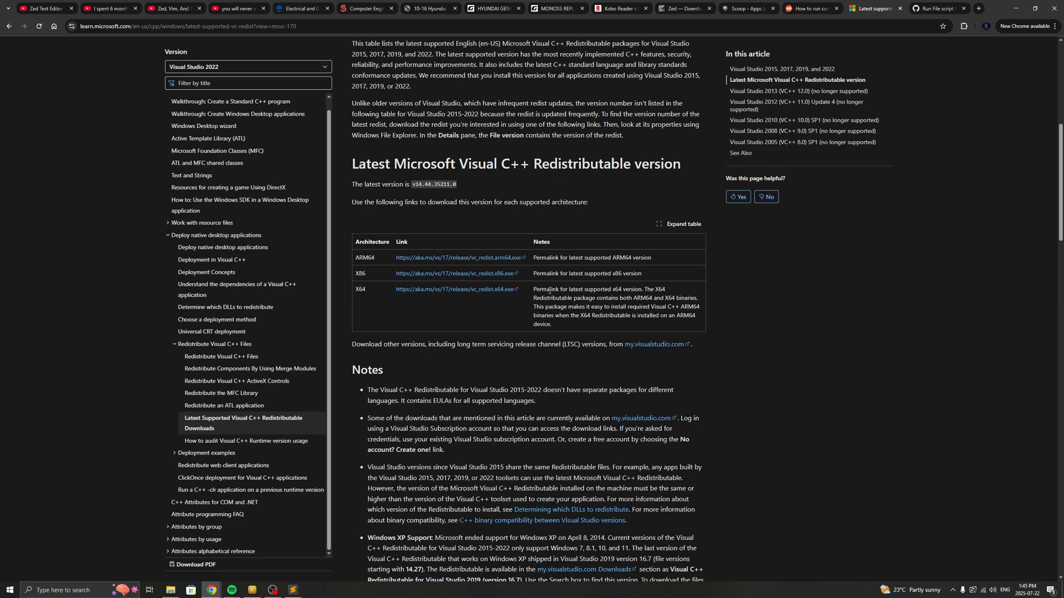
mouse_move(781, 251)
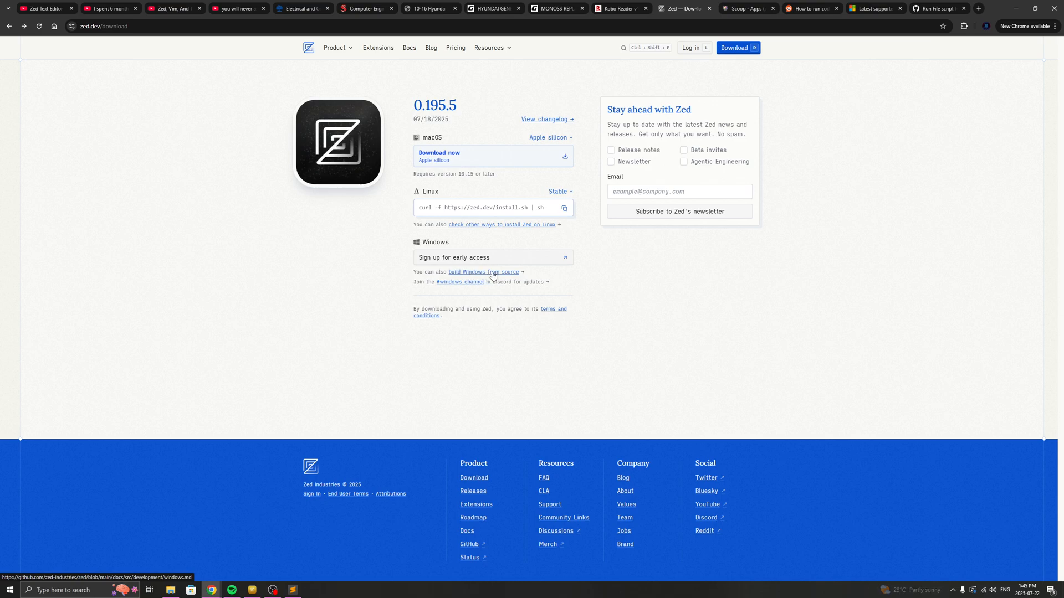
mouse_move(497, 293)
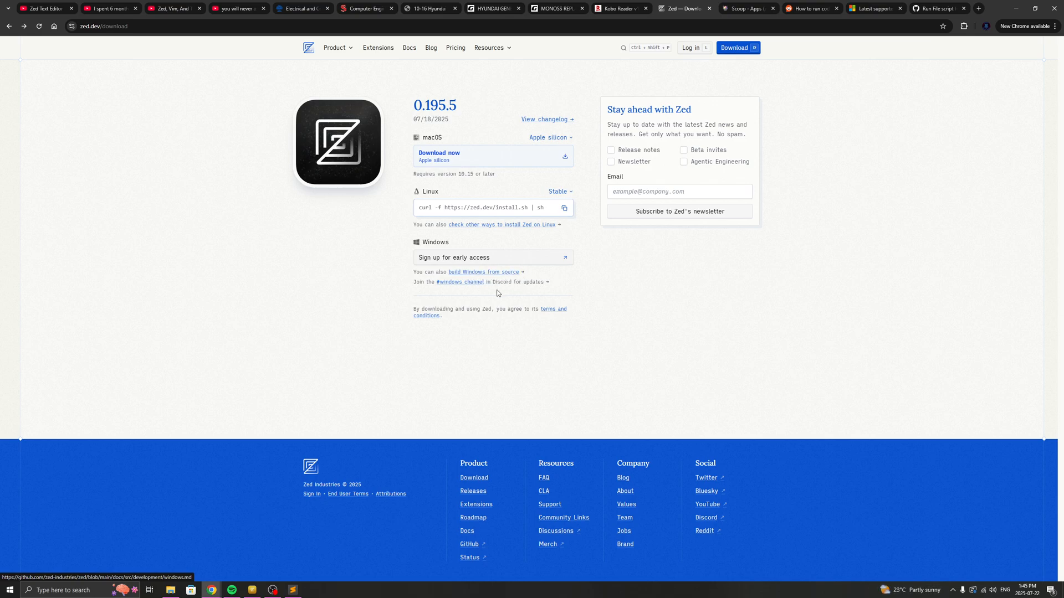
Glance at the Kobo tab, return to zed.dev's download page, then go to scoop.sh.
left_click(619, 8)
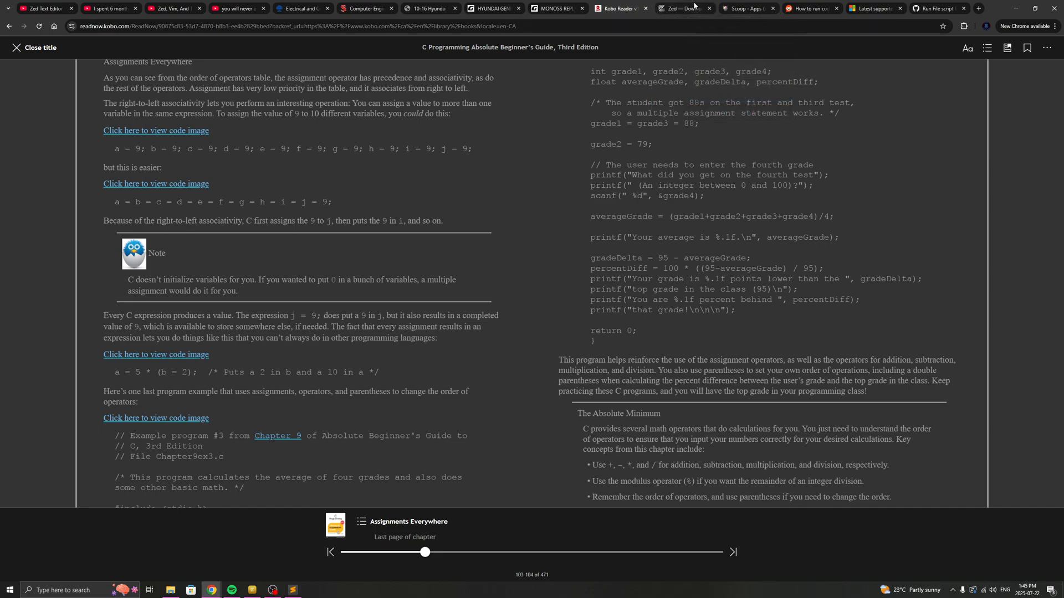
left_click(683, 8)
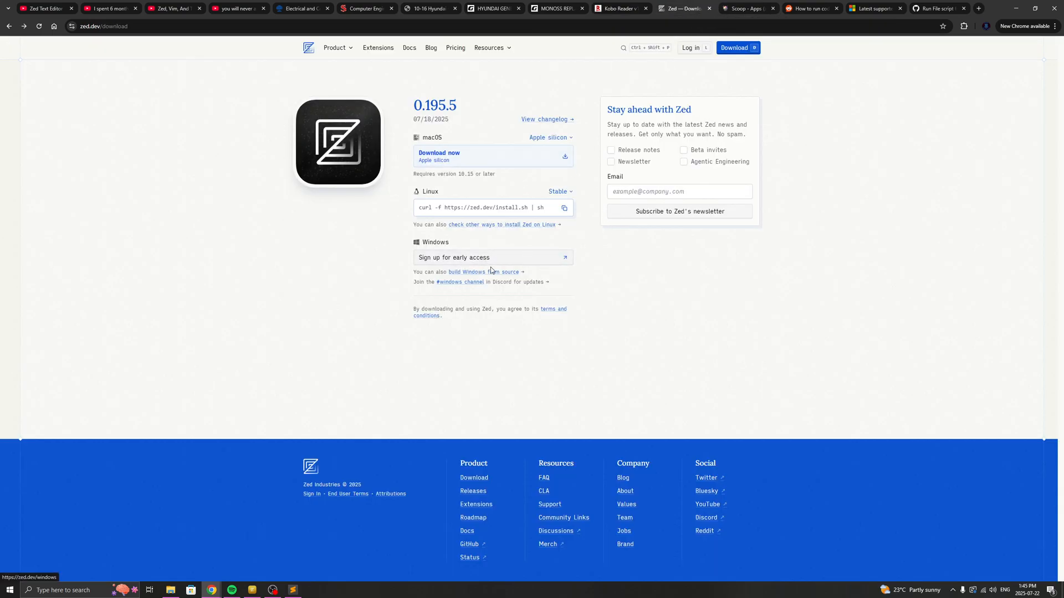
left_click(745, 8)
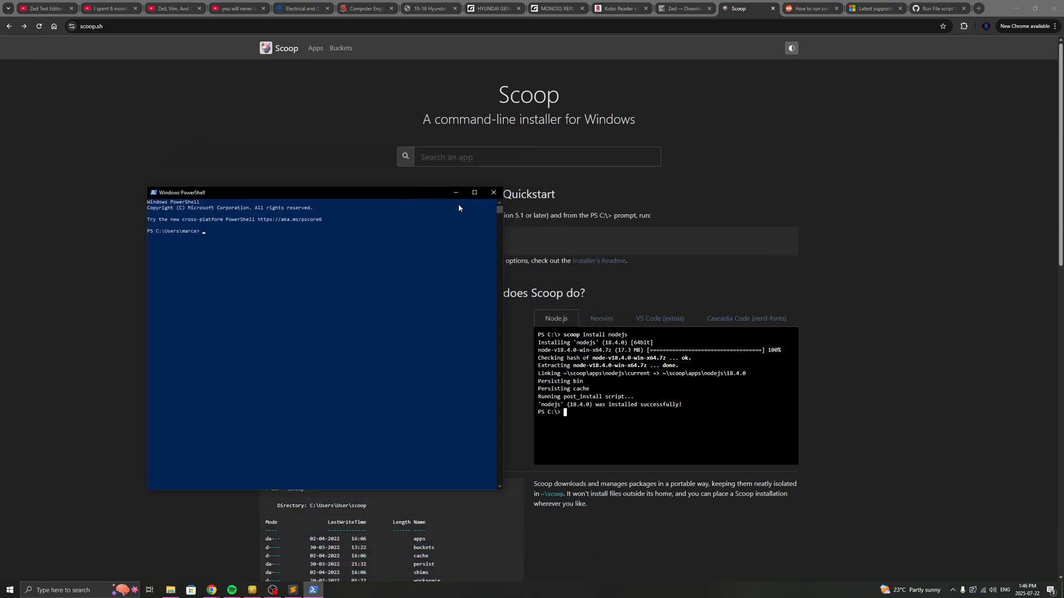
Move PowerShell out of the way and begin an app search with 'z'.
left_click(493, 193)
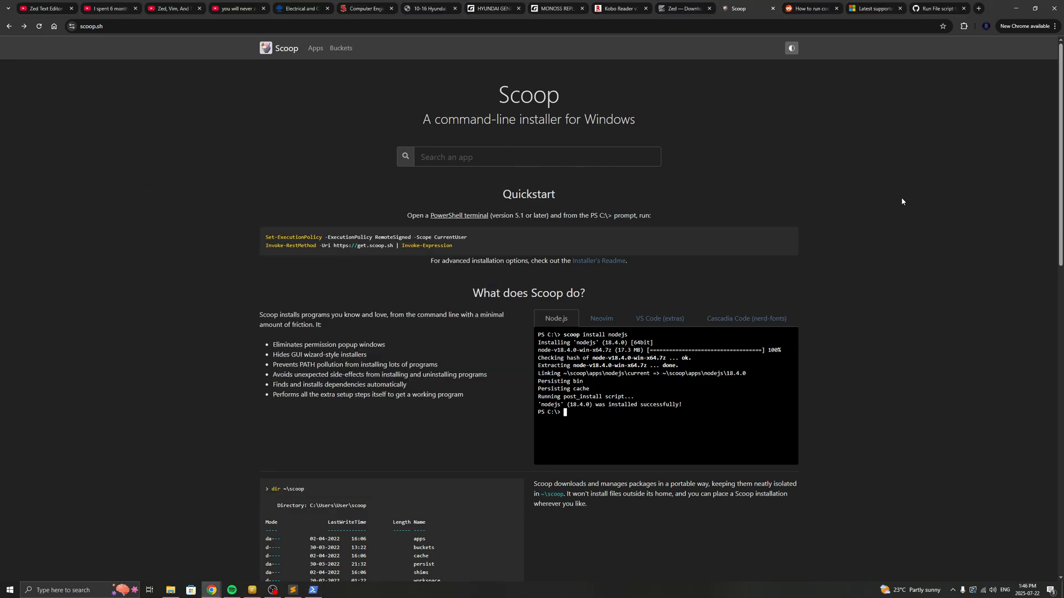
type("z")
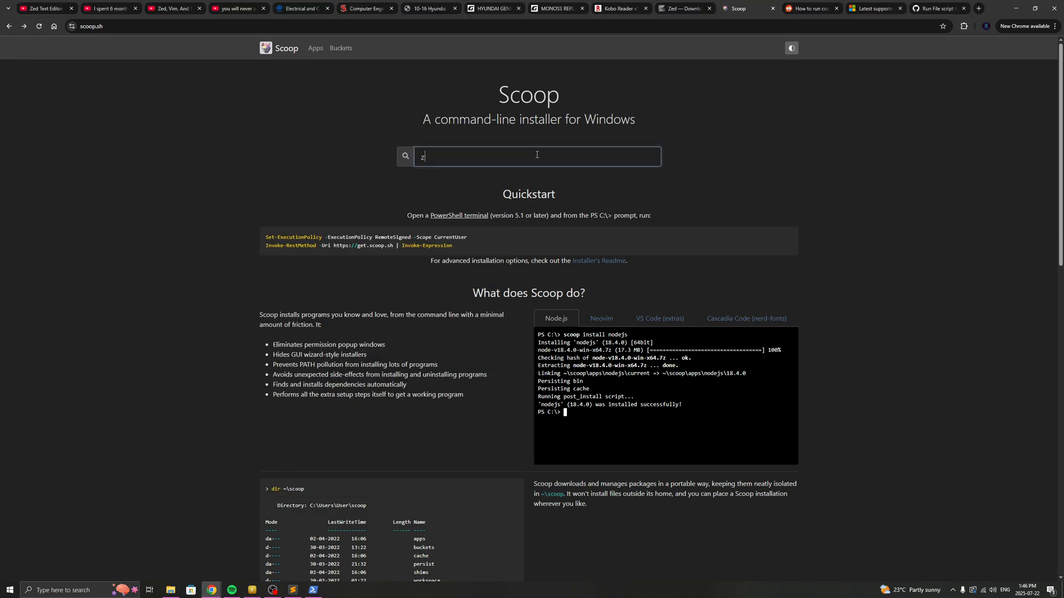
Complete the 'zed' search and review the extras/zed bucket-add and install commands.
type("ed")
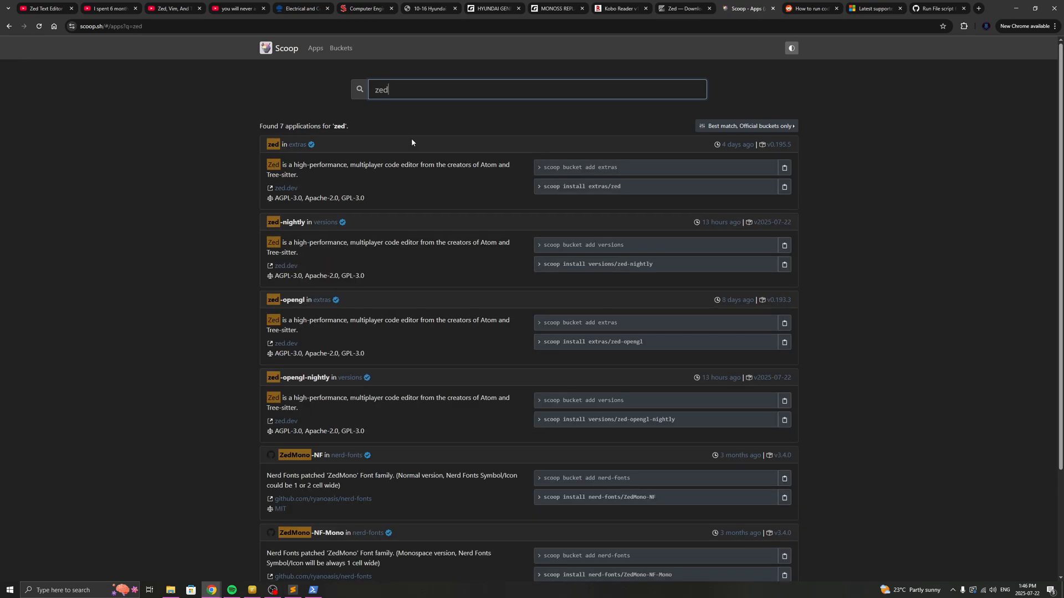
mouse_move(481, 132)
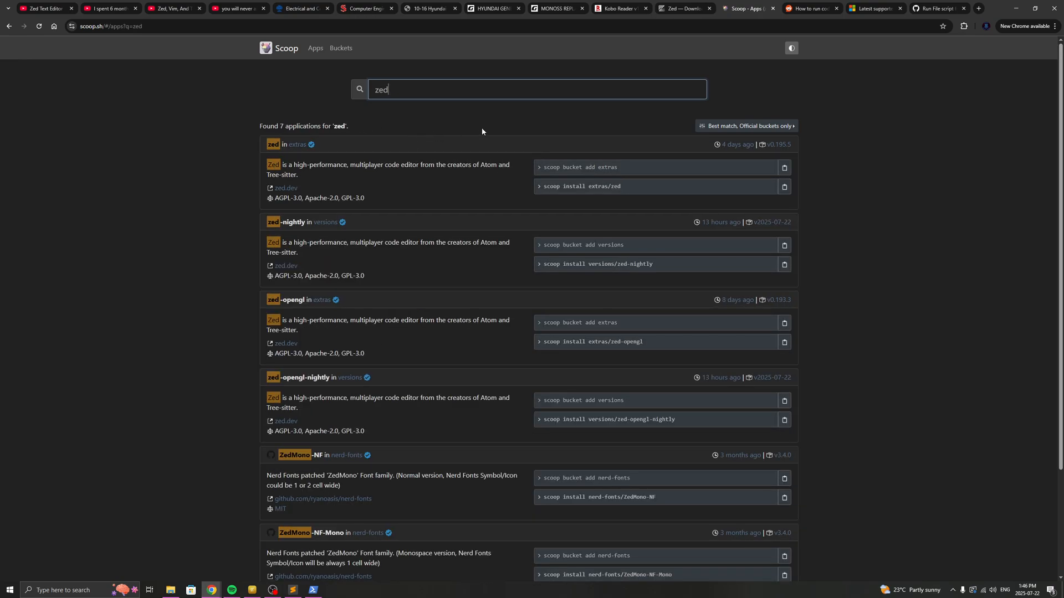
mouse_move(541, 140)
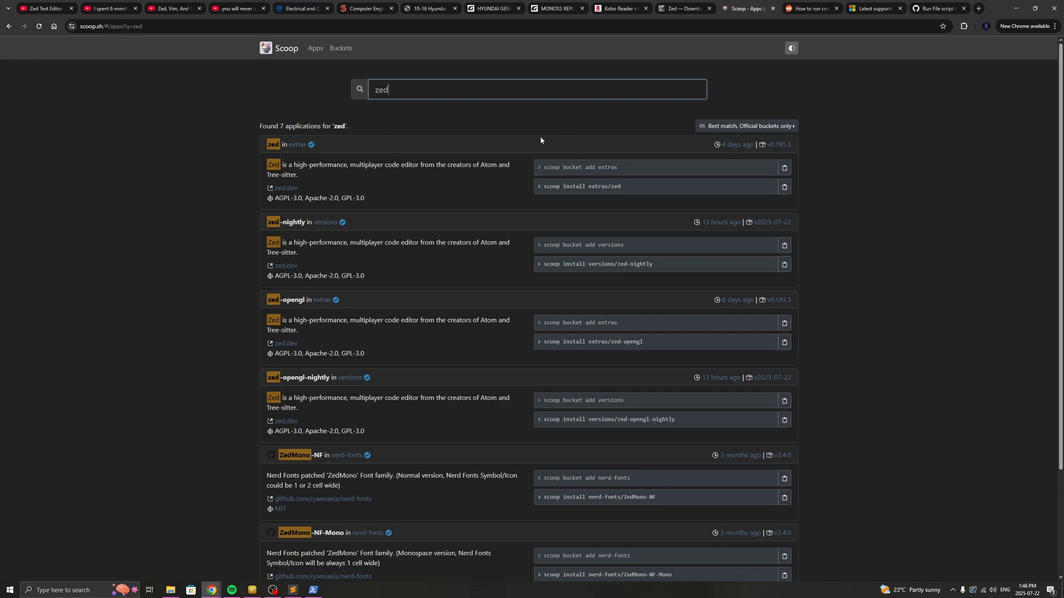
mouse_move(533, 151)
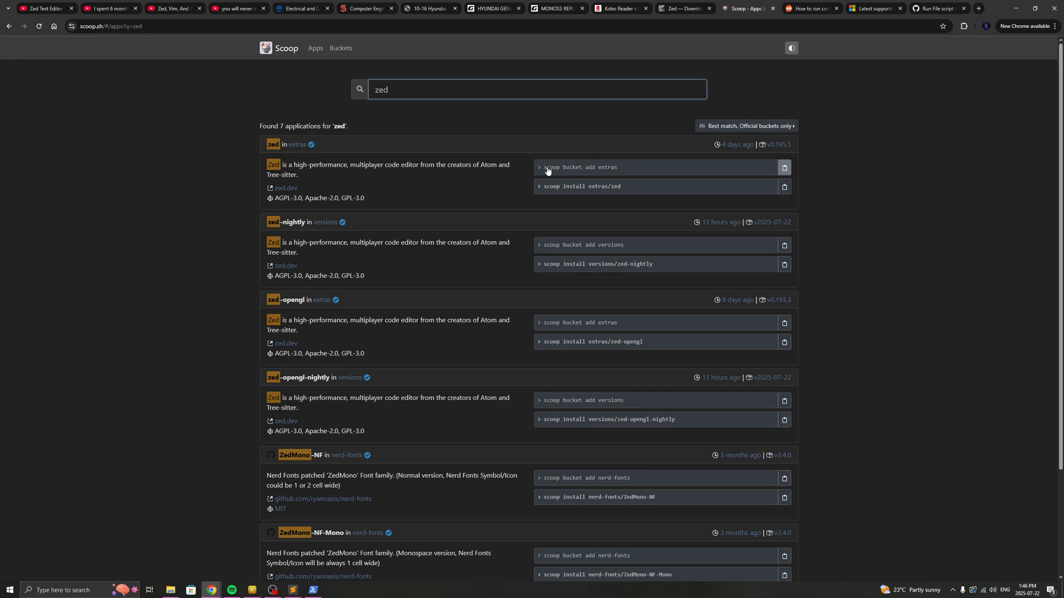
mouse_move(506, 229)
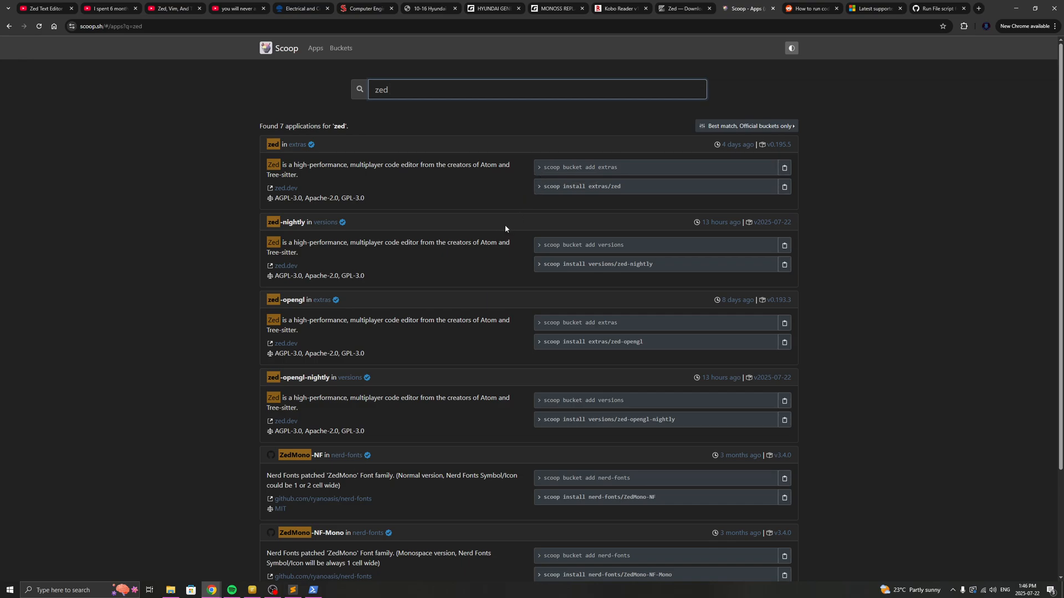
mouse_move(505, 225)
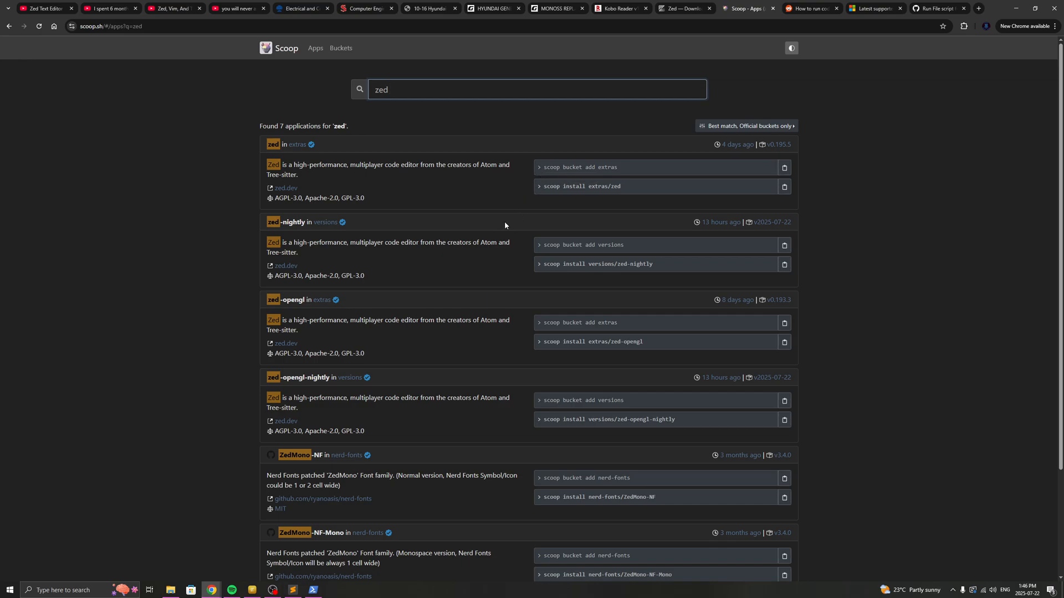
left_click(536, 89)
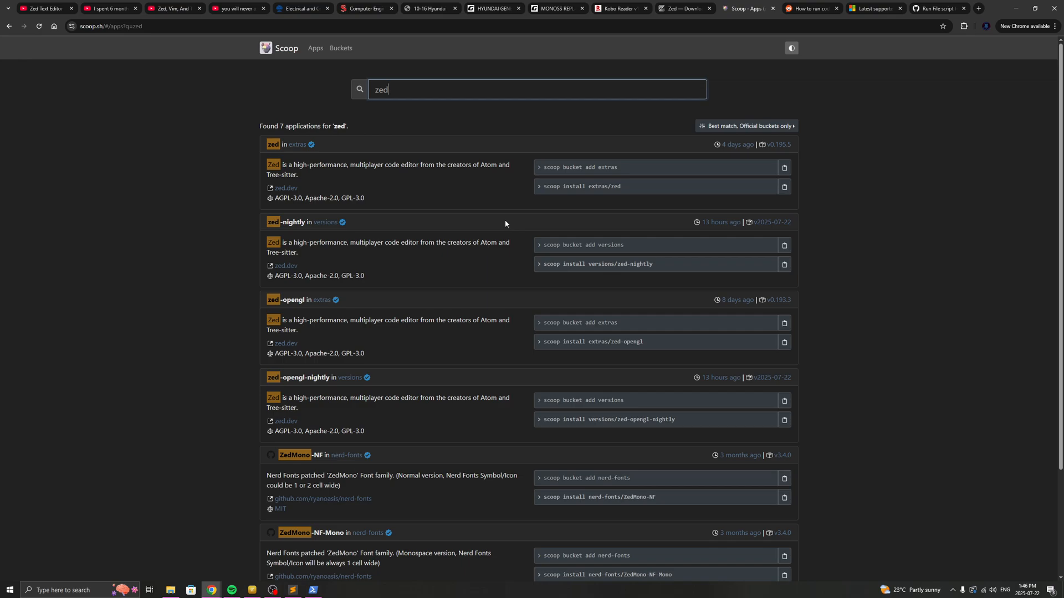
mouse_move(466, 197)
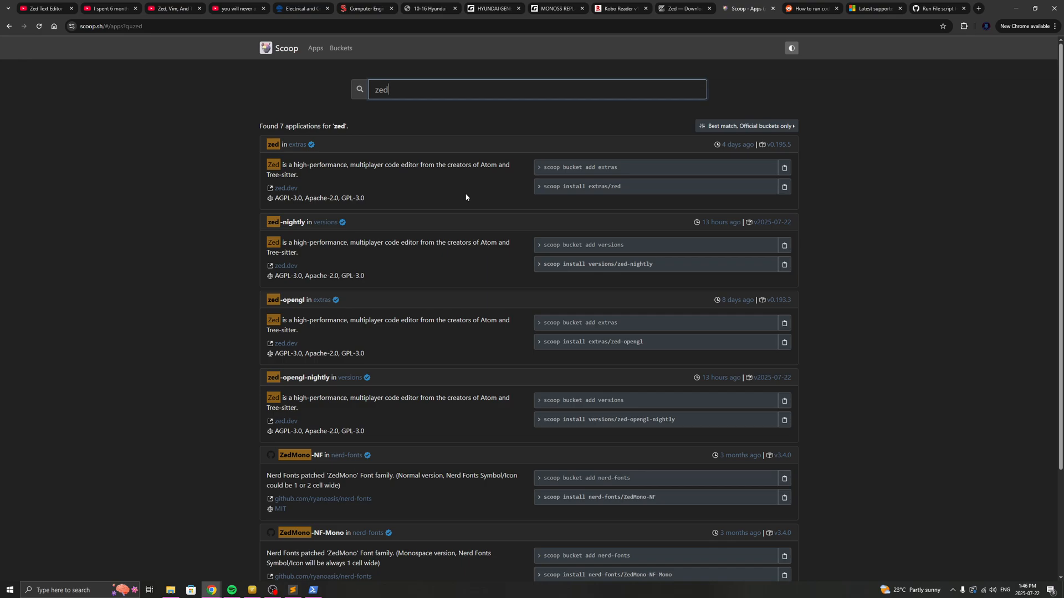
mouse_move(274, 75)
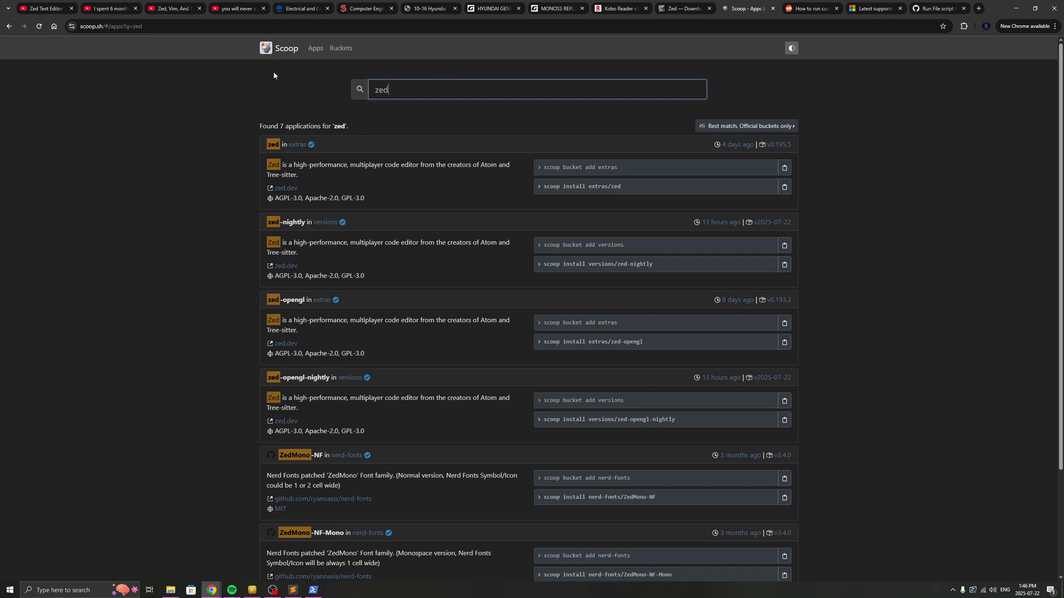
mouse_move(898, 210)
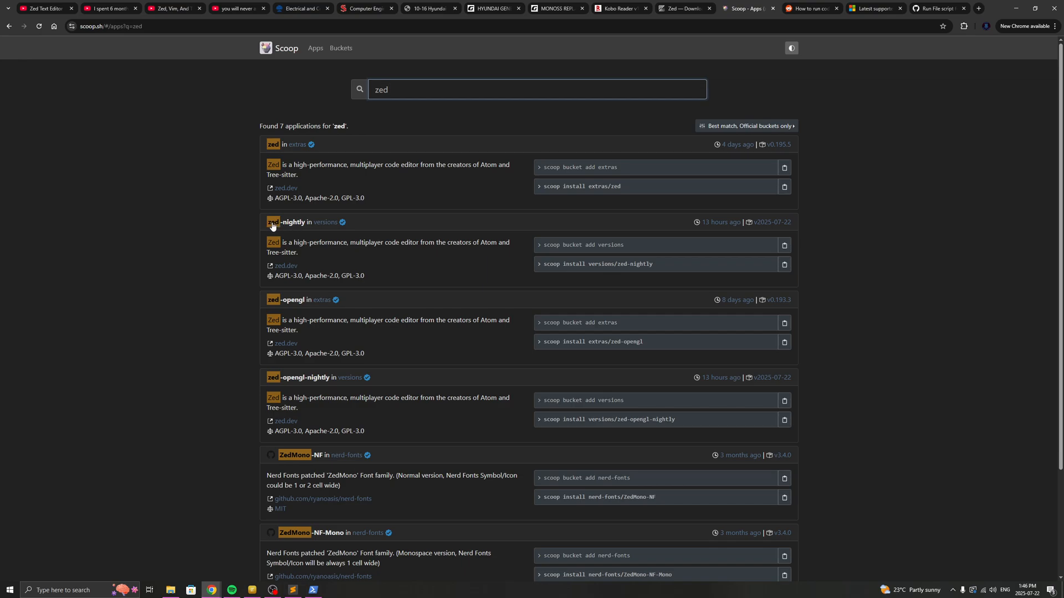
mouse_move(320, 255)
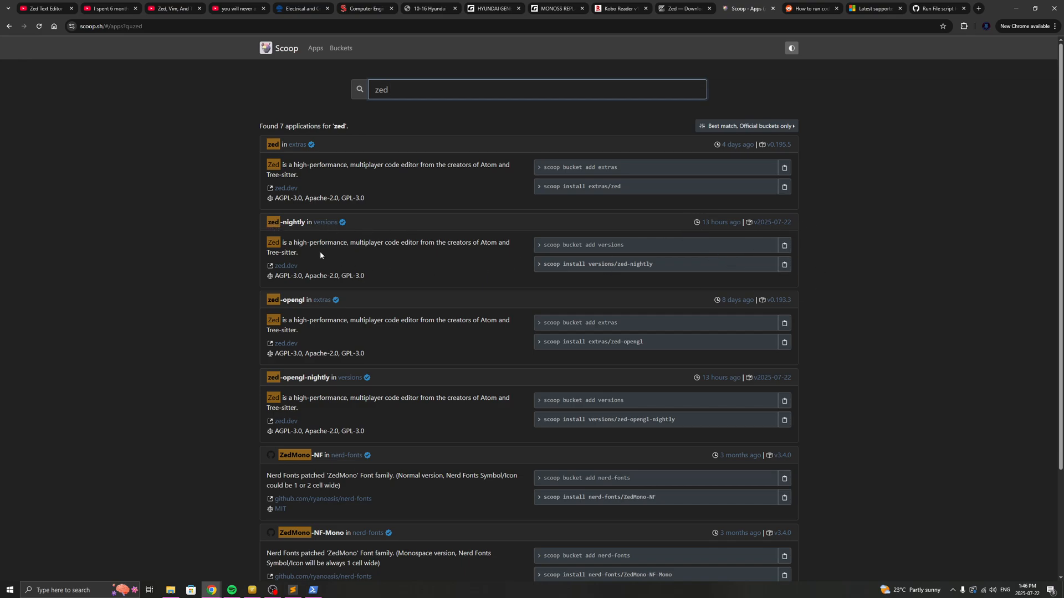
mouse_move(719, 218)
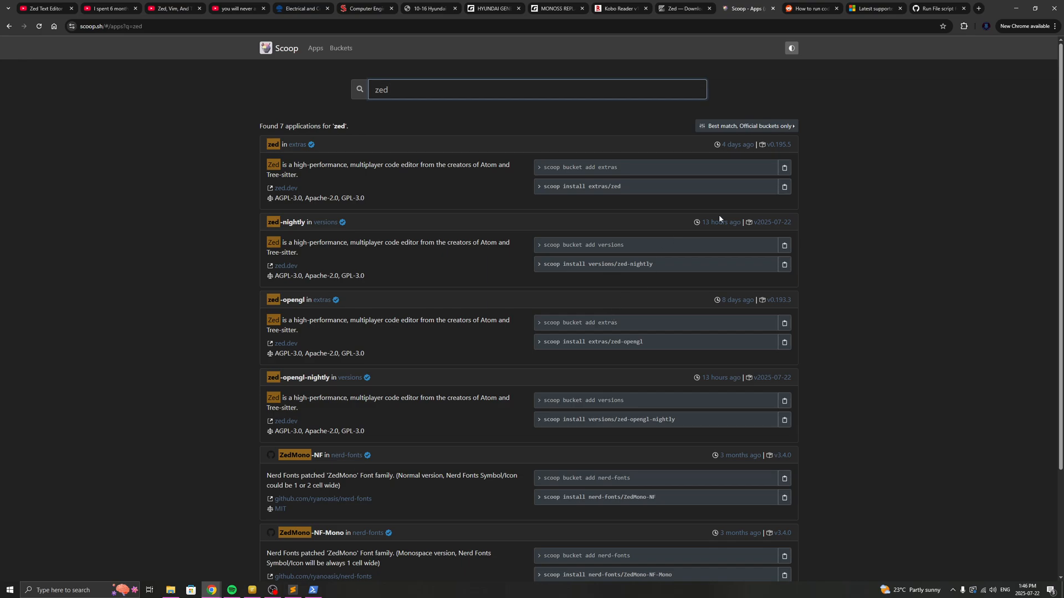
left_click(536, 88)
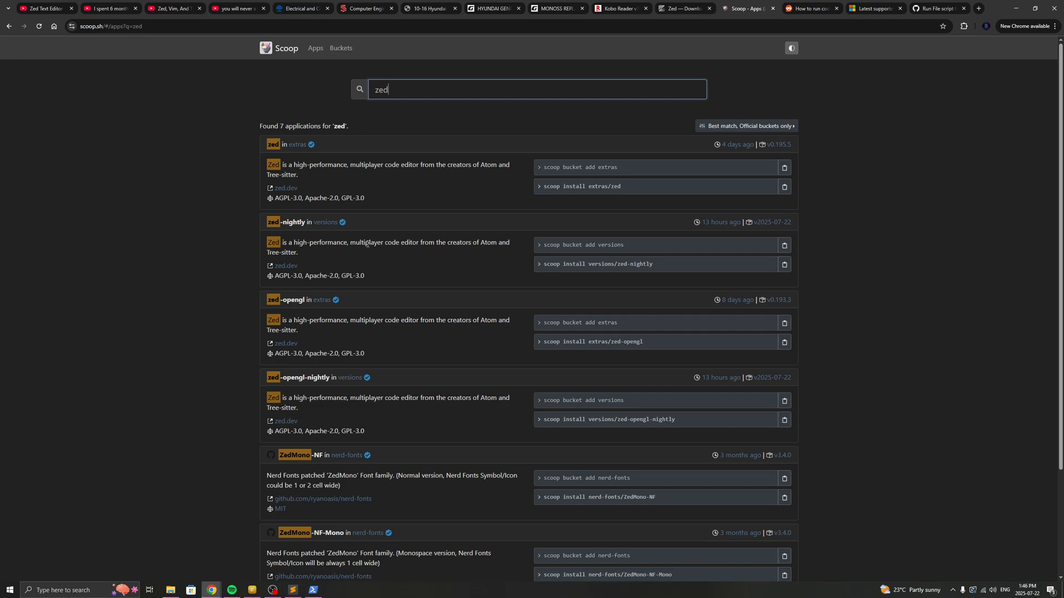
mouse_move(391, 254)
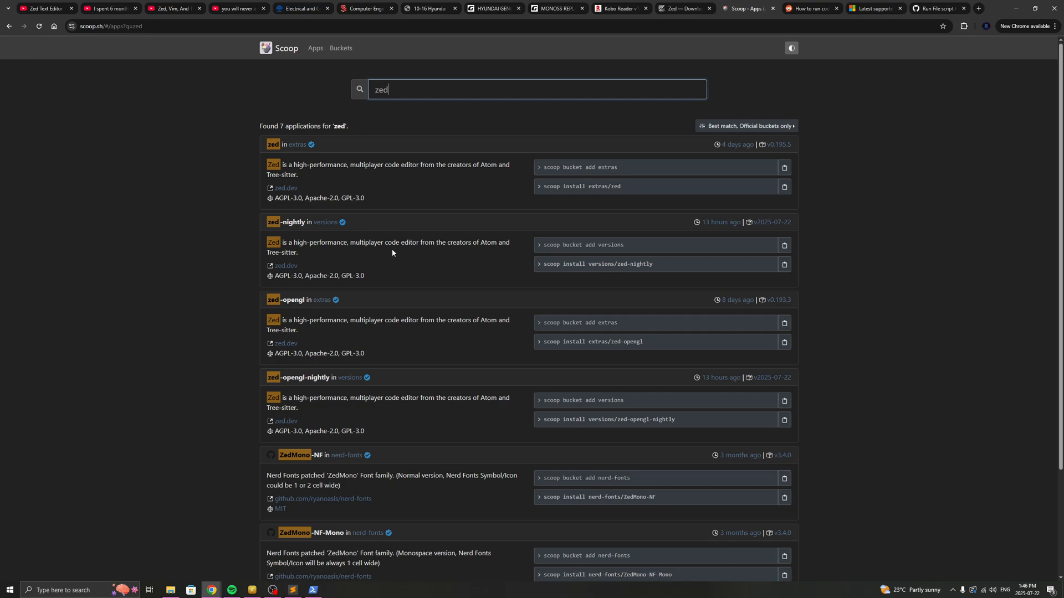
mouse_move(390, 252)
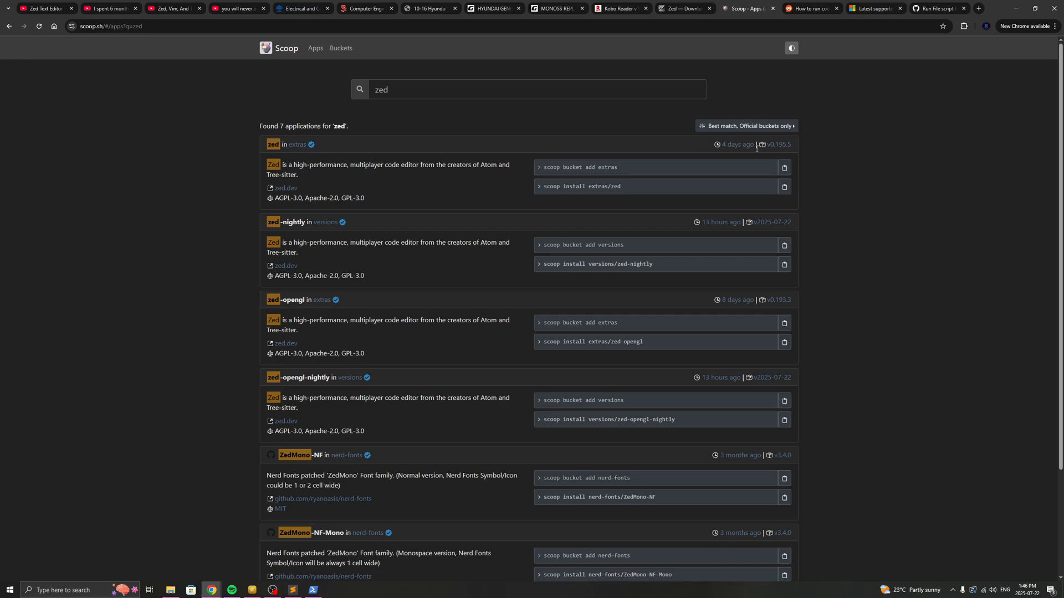
Bring up Zed on program 12.c, hide the terminal dock, and scroll the code.
left_click(784, 166)
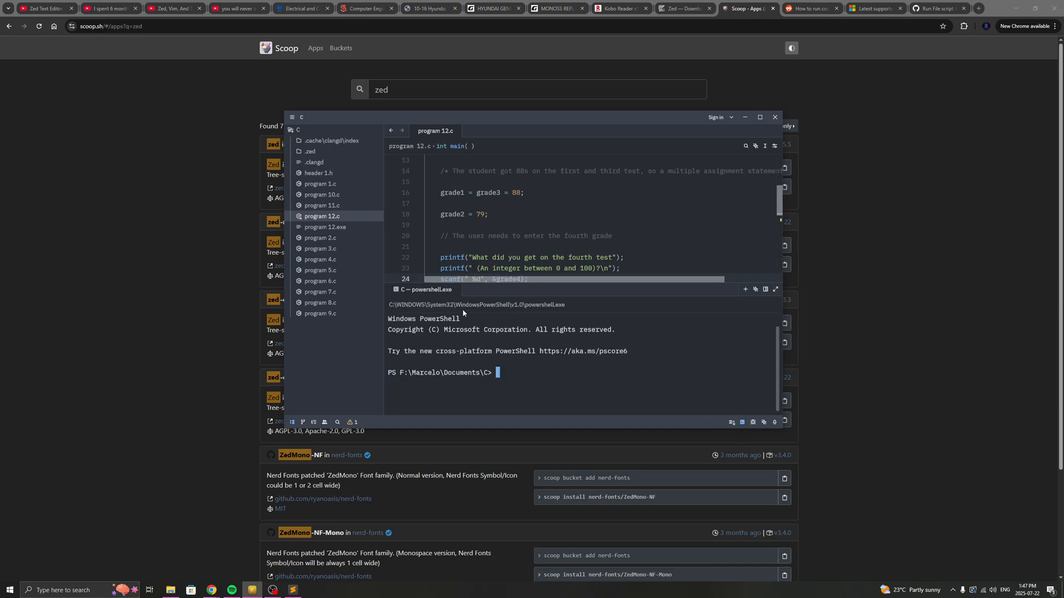
mouse_move(737, 425)
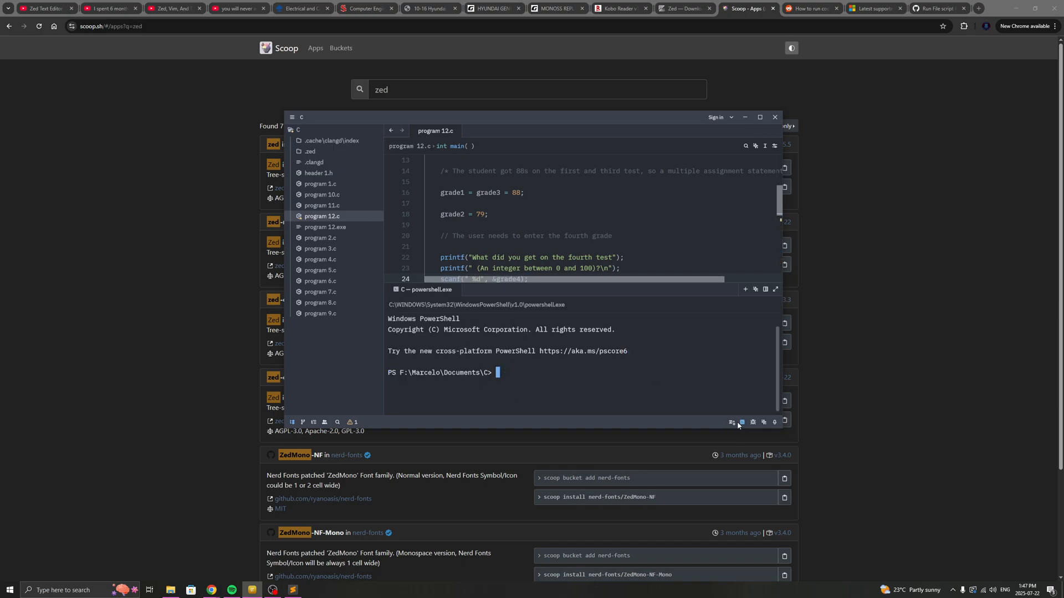
mouse_move(741, 422)
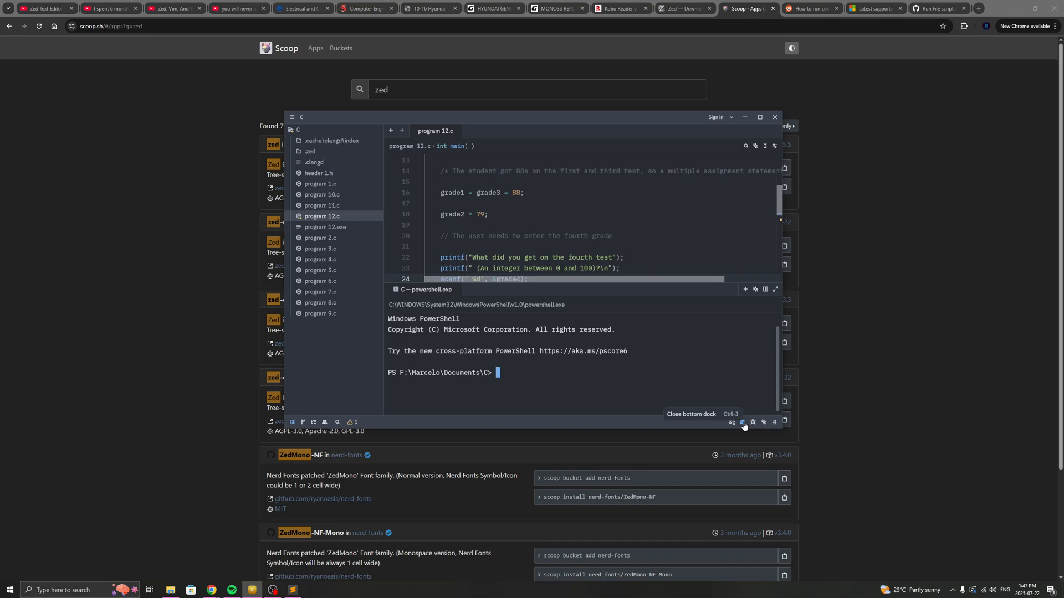
left_click(742, 422)
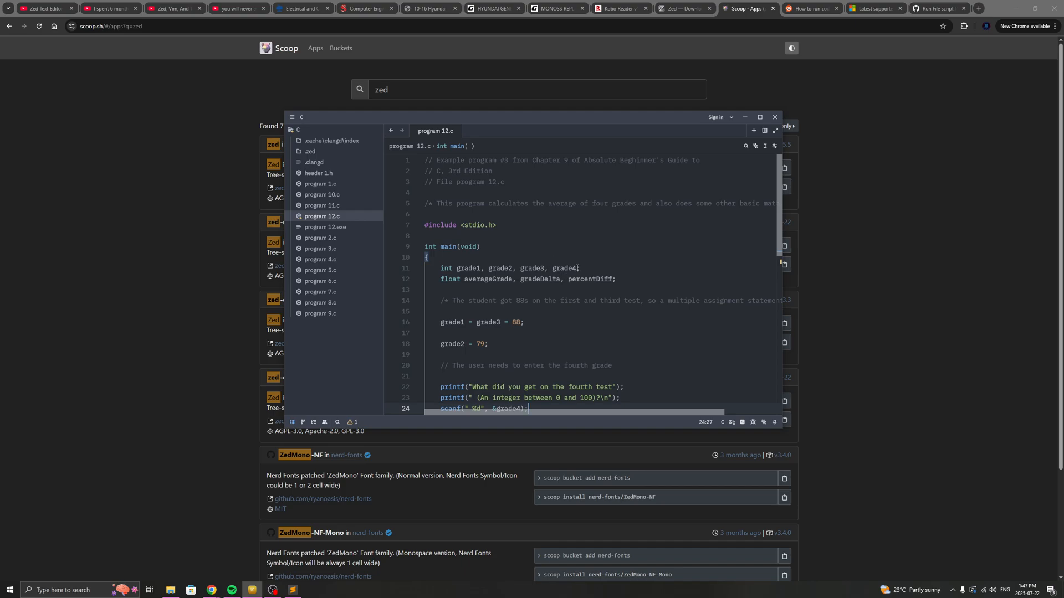
scroll("down", 3)
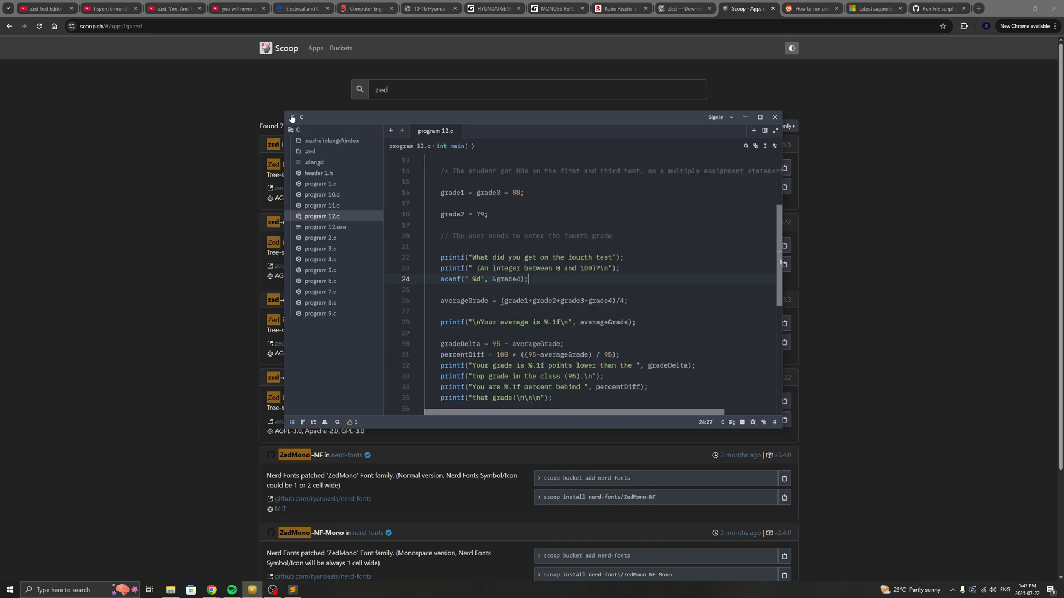
Browse Zed's Run, Zed and Go menus, ending on Run with its tasks.json options.
left_click(388, 117)
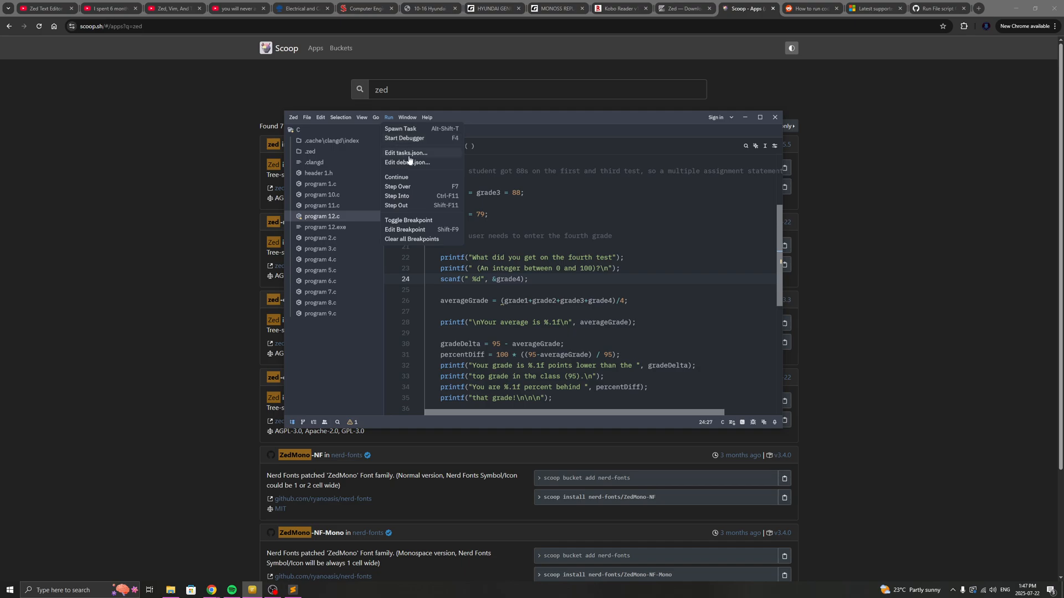
mouse_move(423, 155)
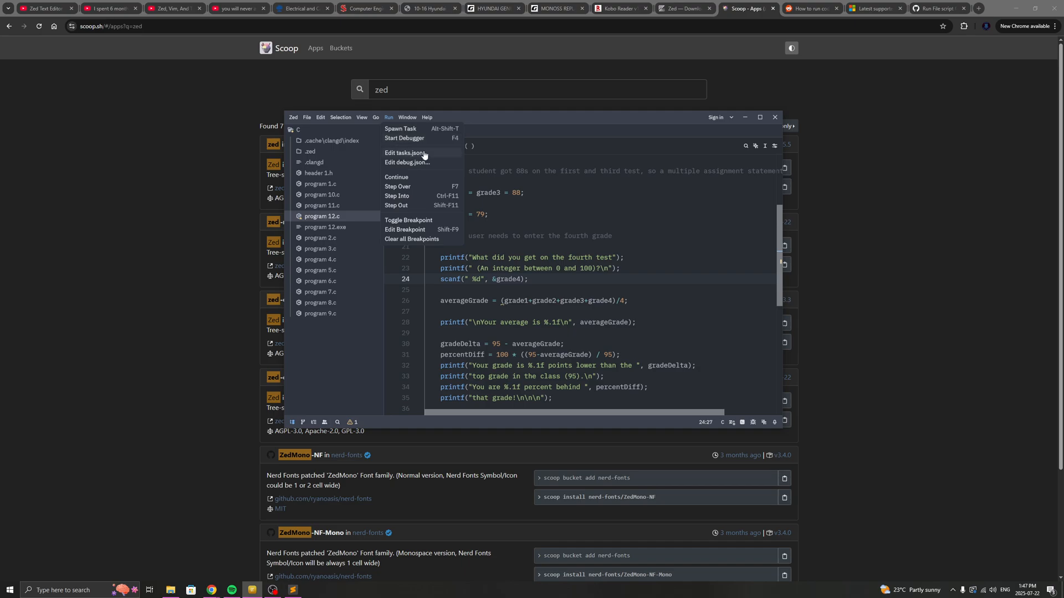
left_click(293, 117)
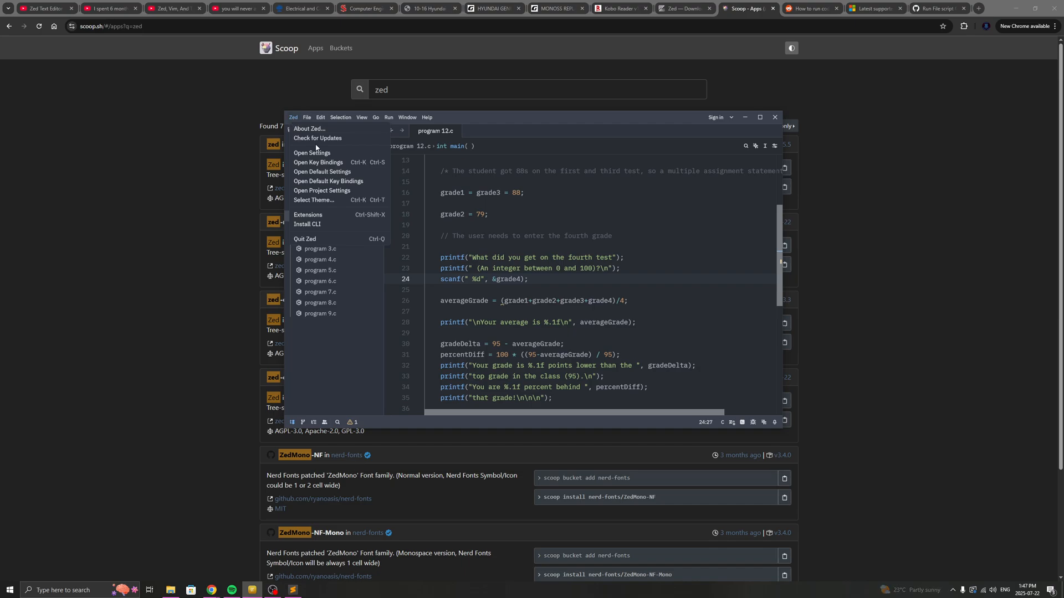
mouse_move(353, 171)
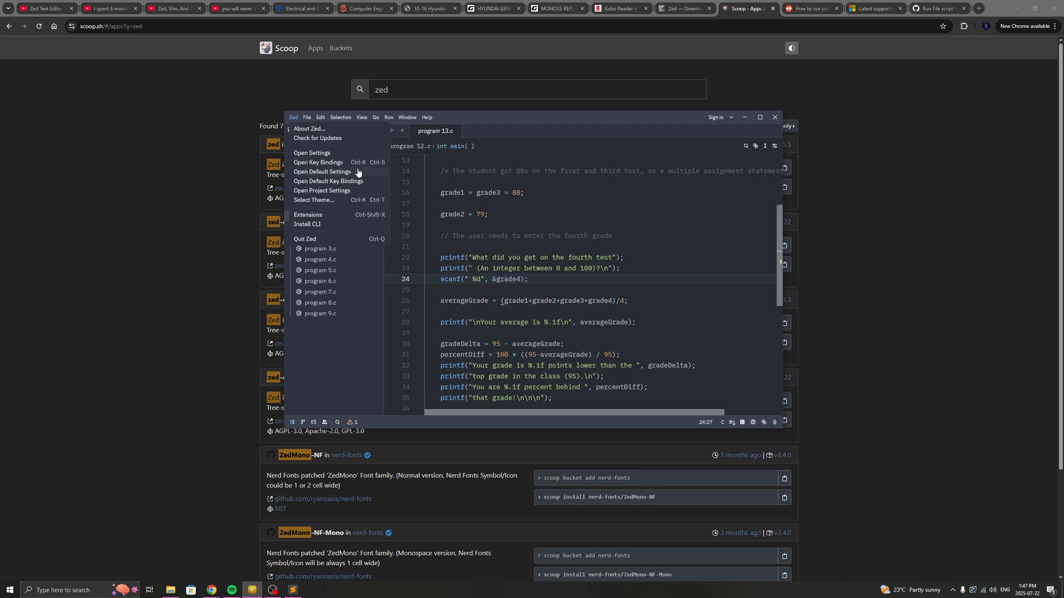
left_click(375, 118)
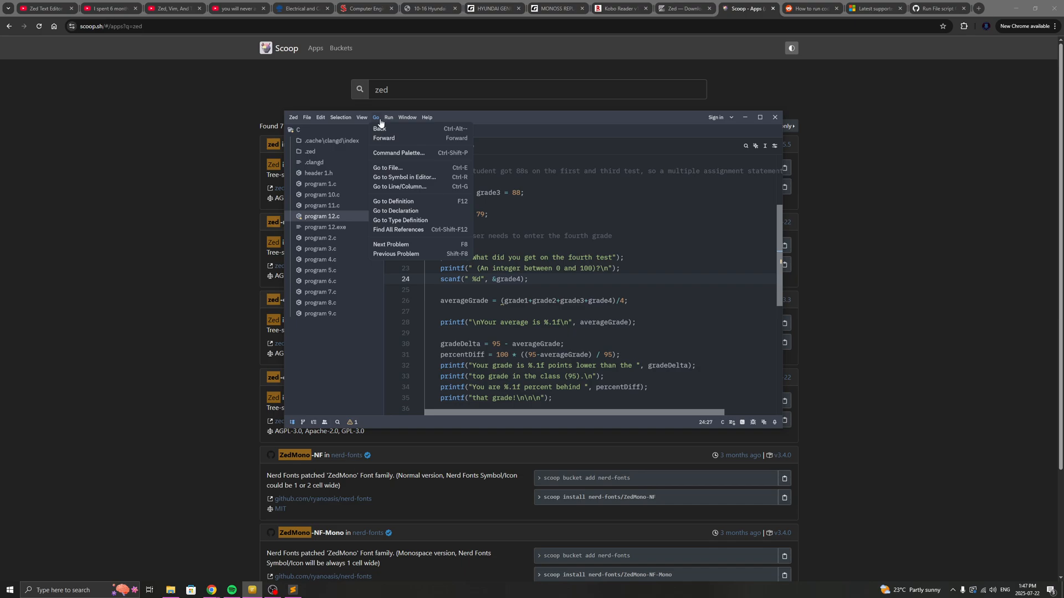
left_click(389, 118)
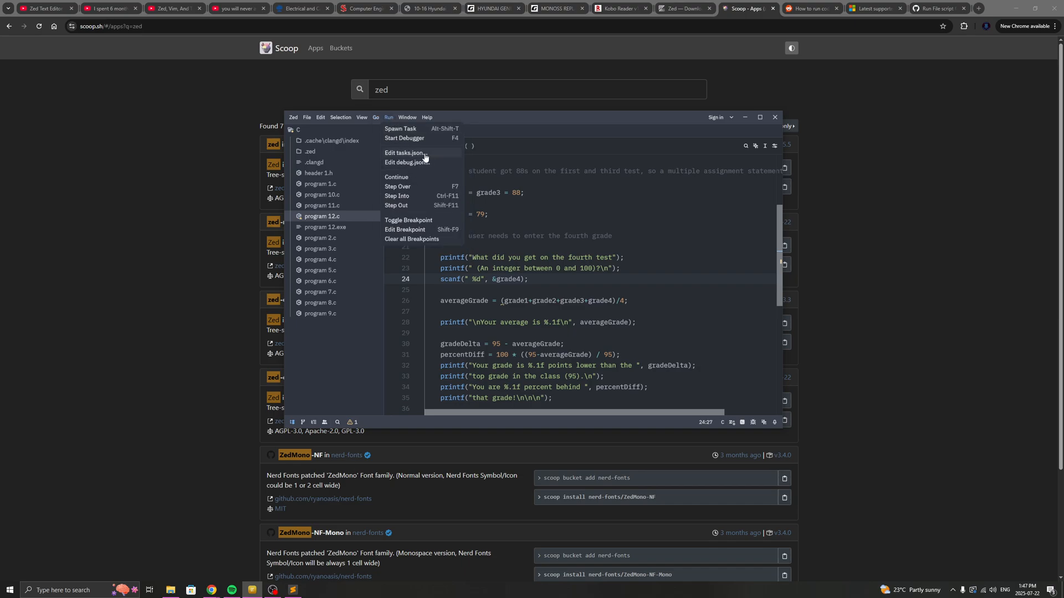
mouse_move(658, 131)
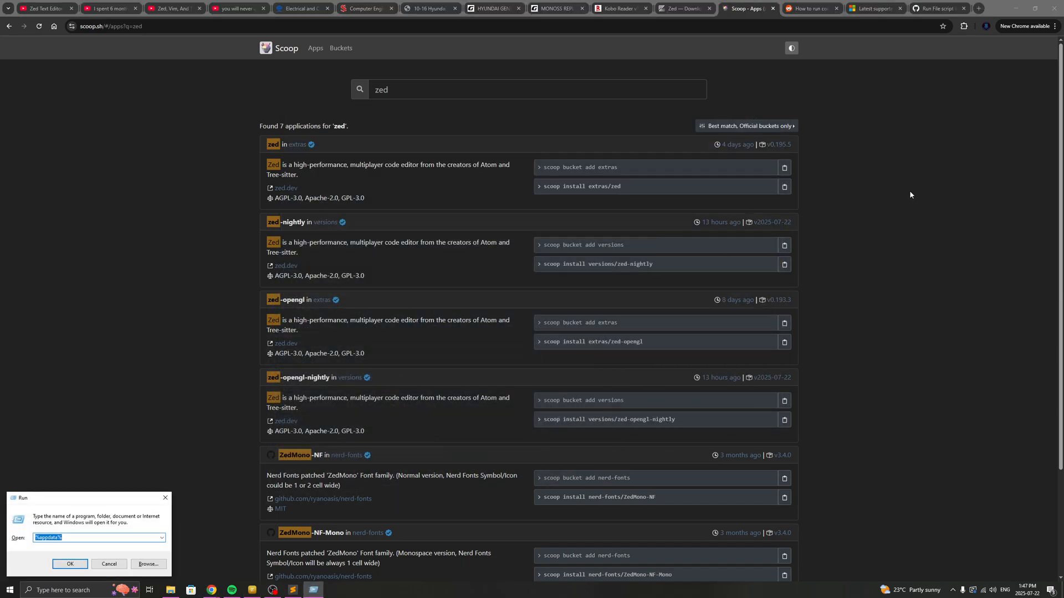
Inspect AppData\Roaming\Zed's keymap.json, settings.json and tasks.json, then close Explorer.
left_click(69, 564)
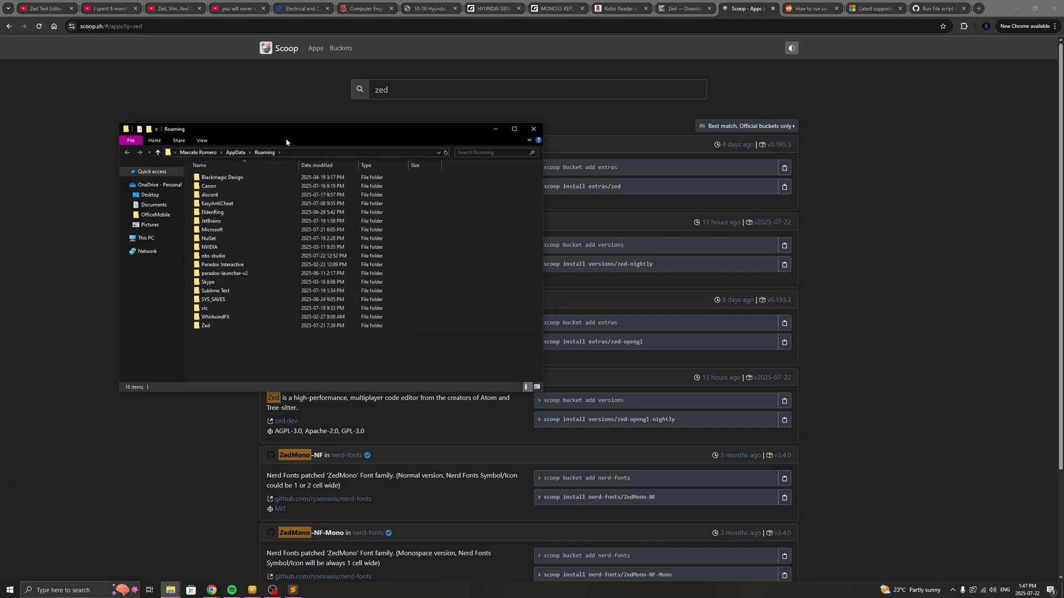
left_click(206, 326)
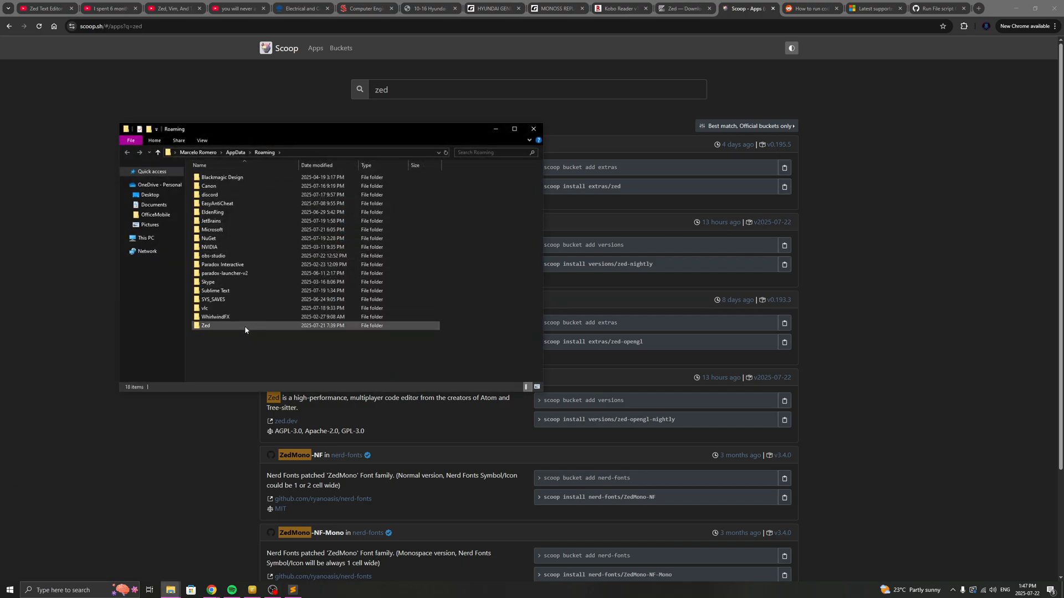
double_click(205, 326)
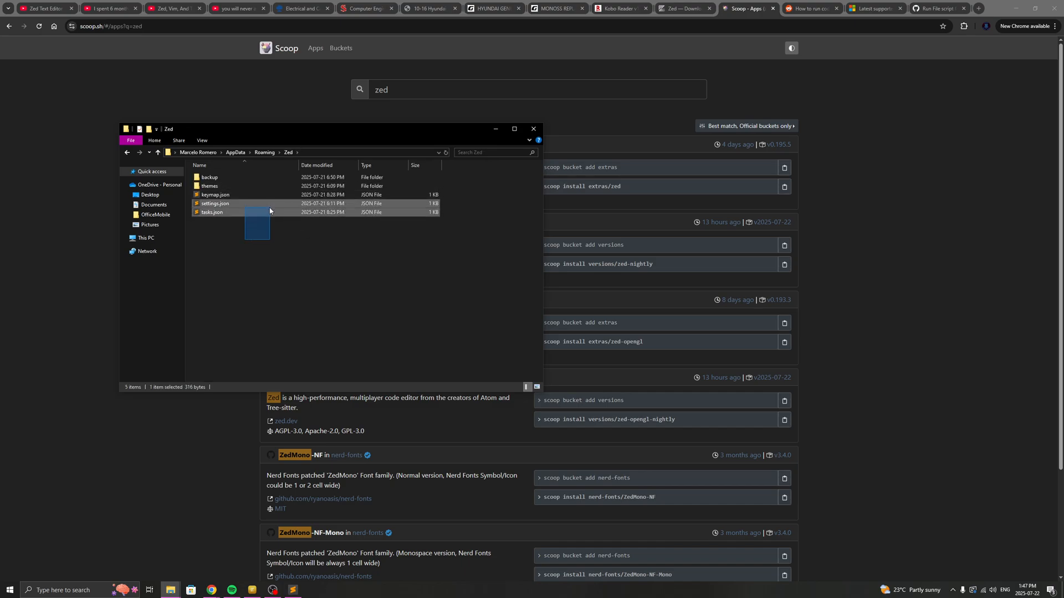
left_click(212, 212)
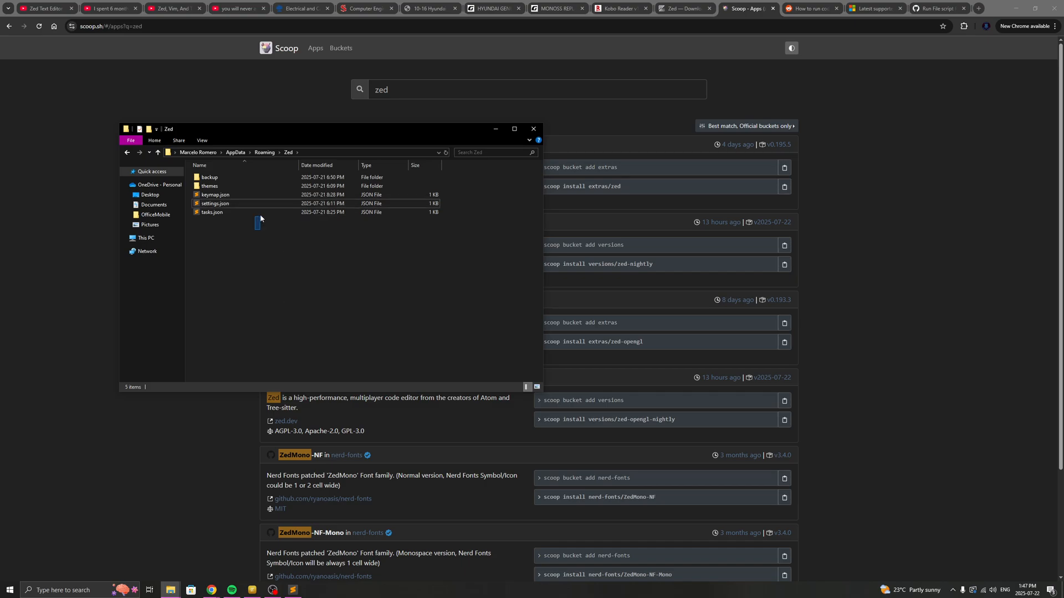
left_click(216, 203)
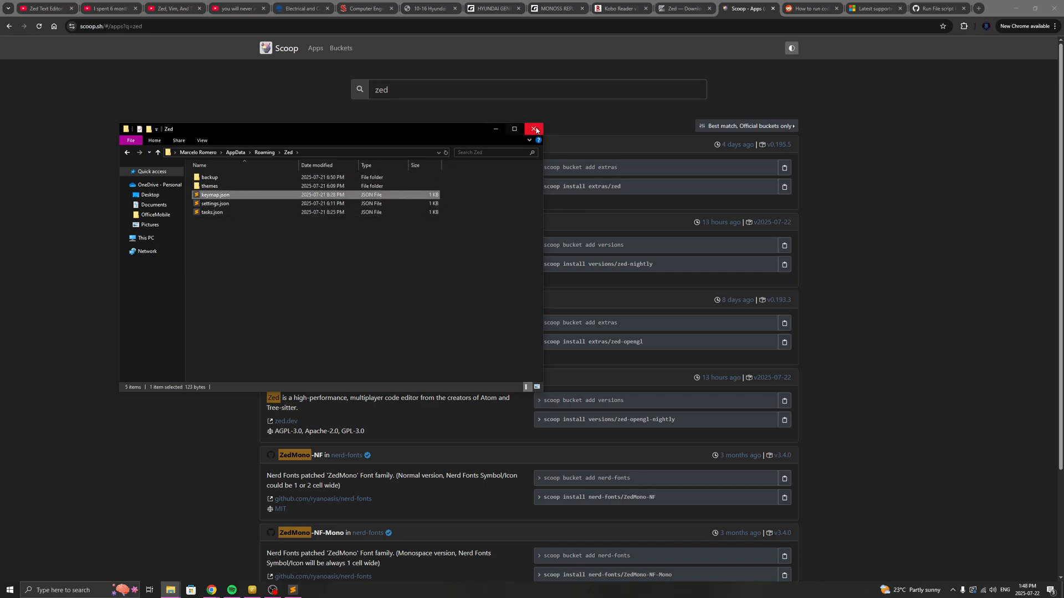
left_click(534, 129)
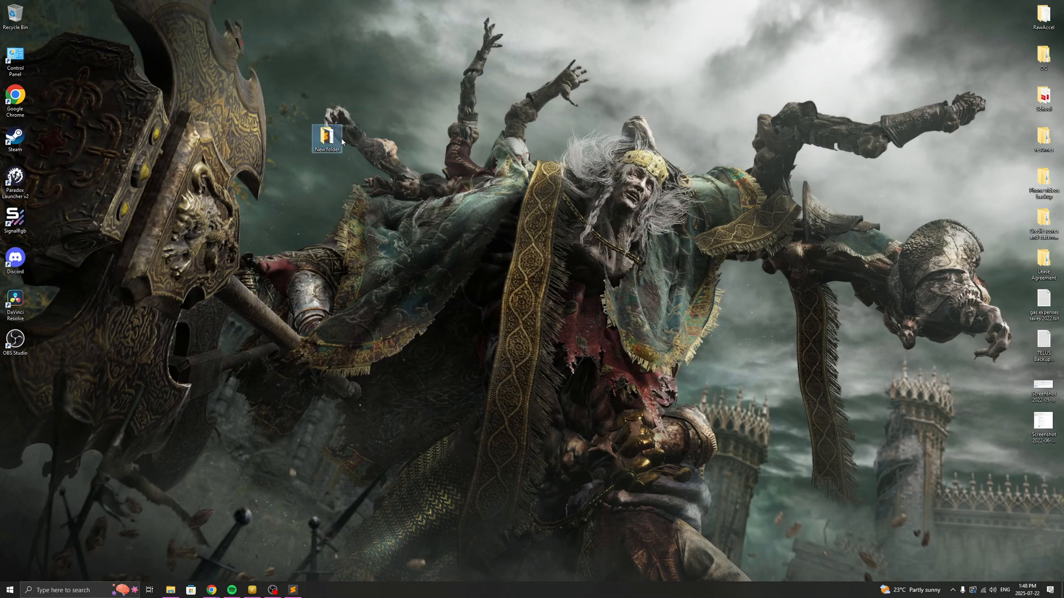
Open the desktop New folder and launch its tasks.json in Sublime Text.
double_click(327, 137)
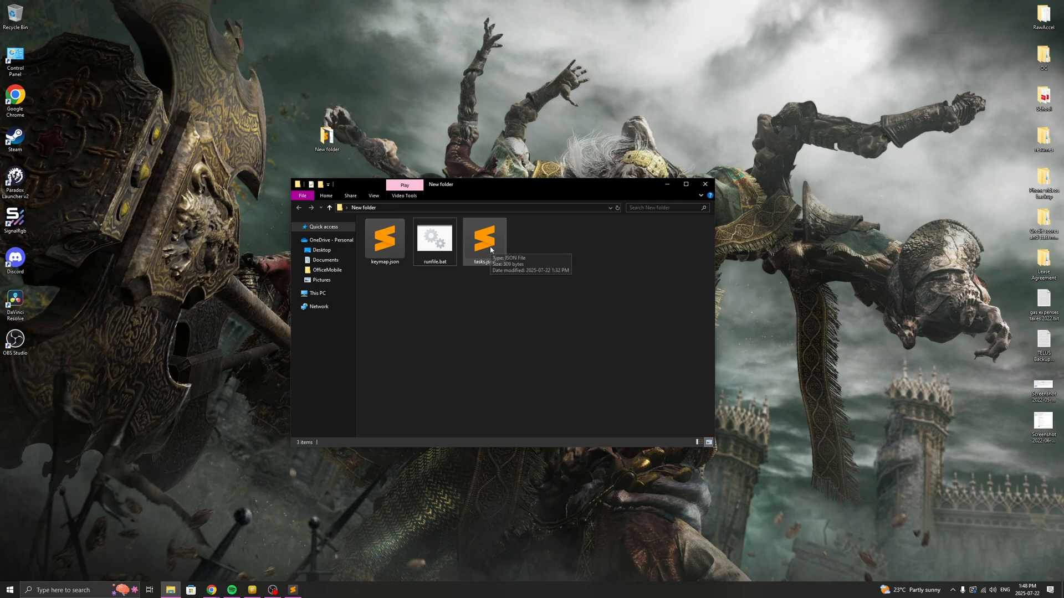
mouse_move(490, 303)
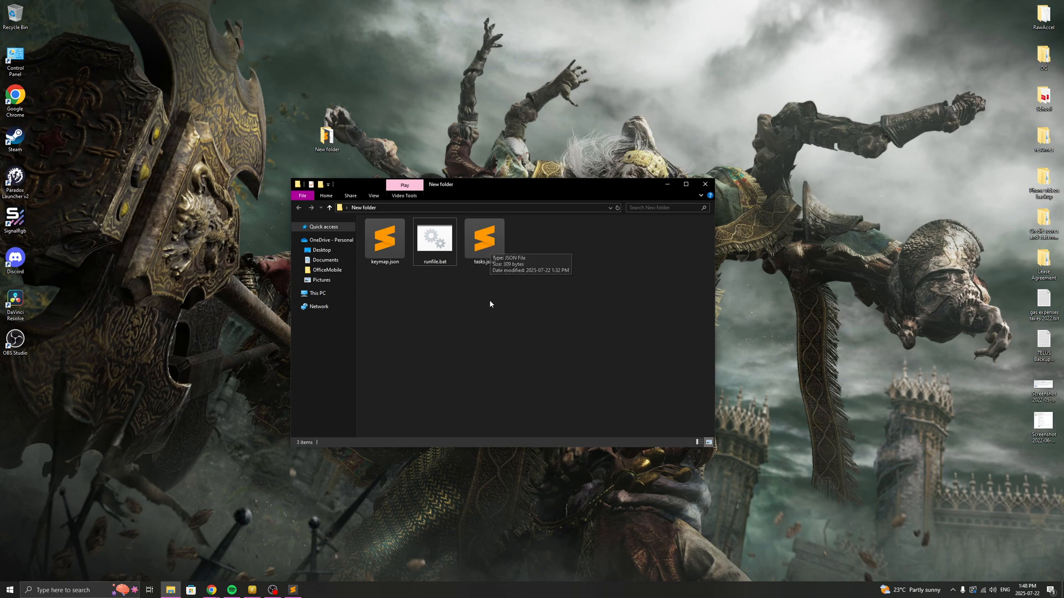
mouse_move(462, 323)
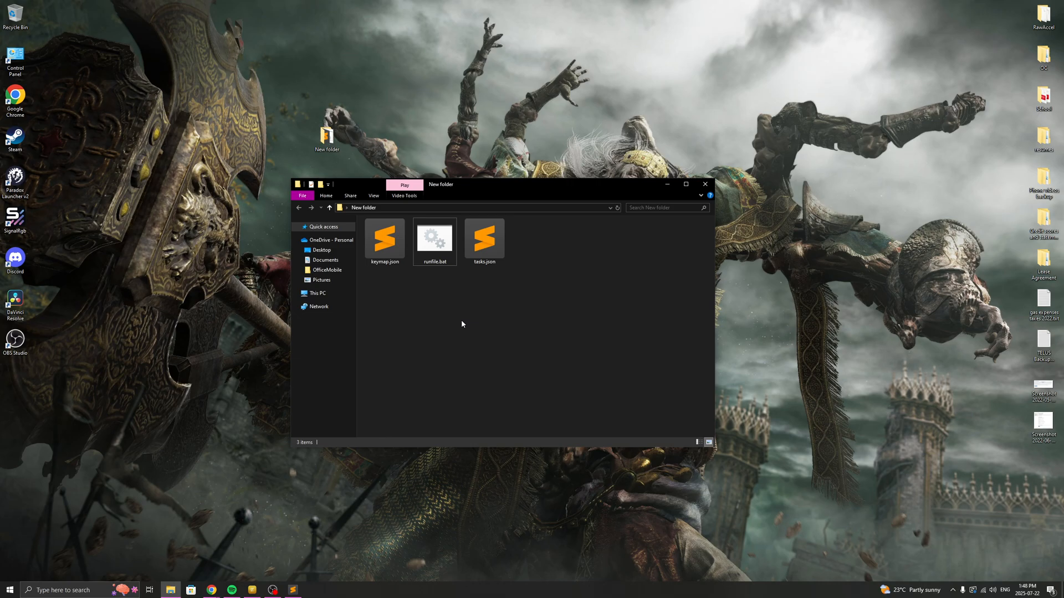
double_click(484, 238)
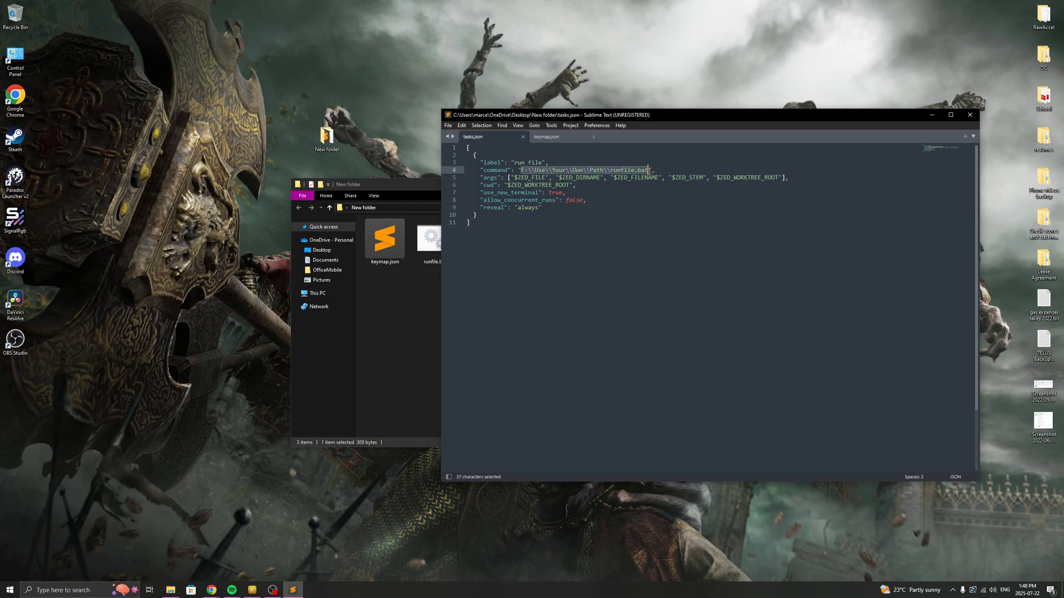
Review the tasks.json 'run file' task pointing at runfile.bat, with keymap.json in another tab.
left_click(468, 222)
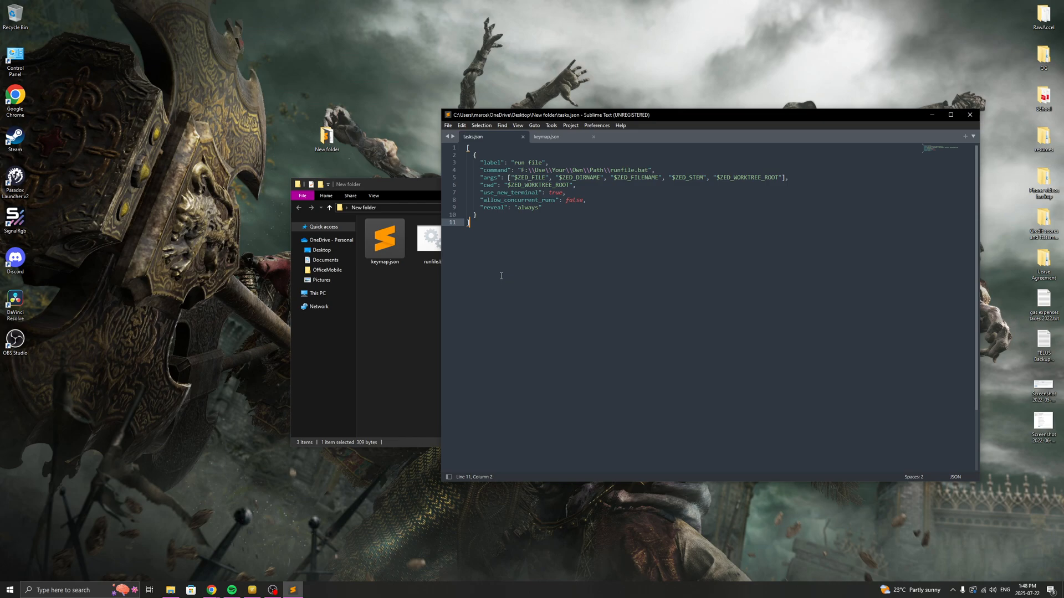
mouse_move(524, 246)
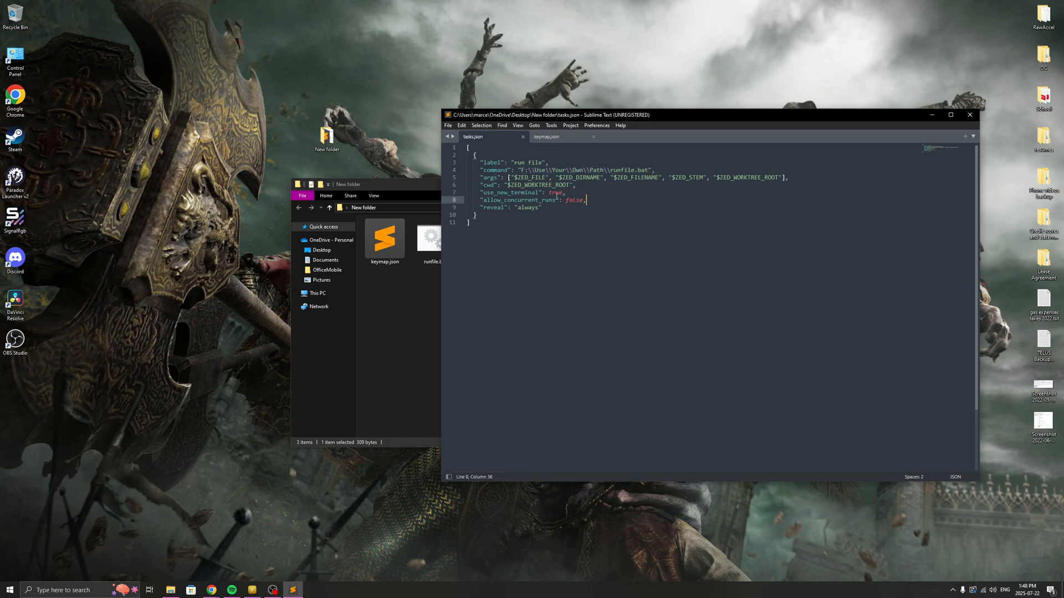
double_click(630, 170)
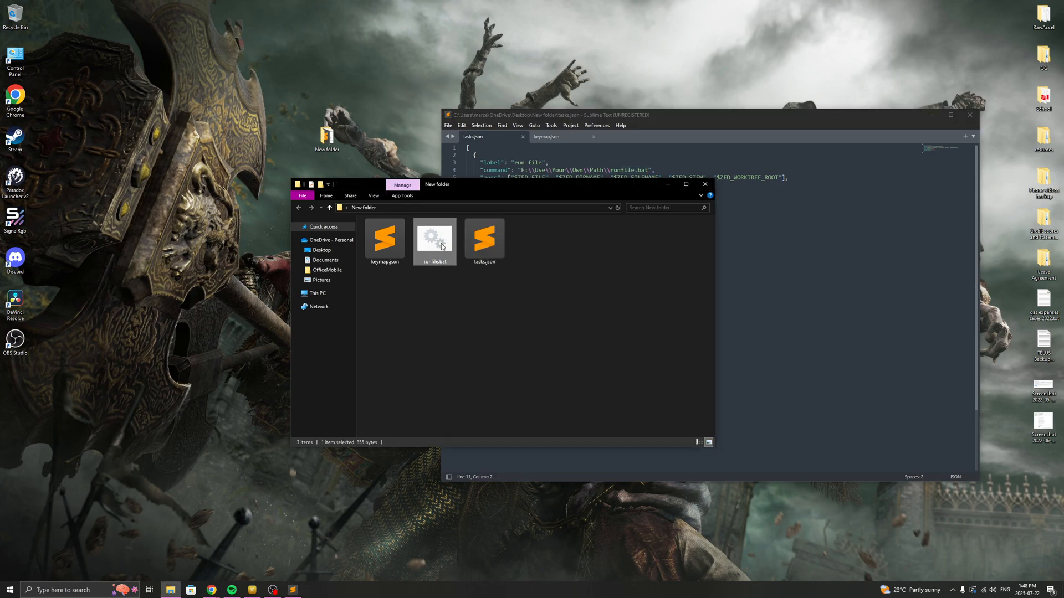
mouse_move(179, 574)
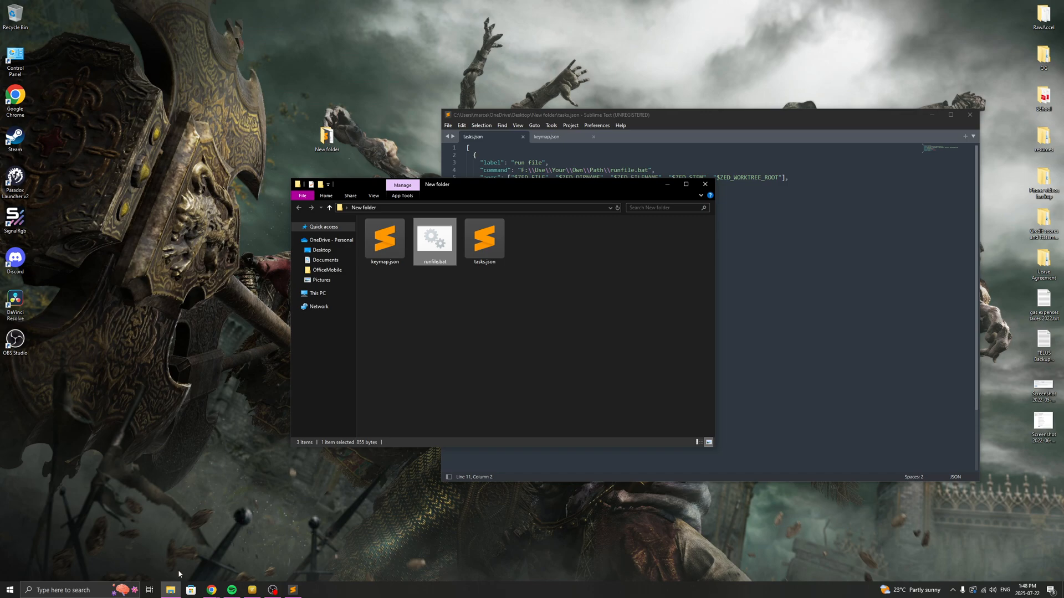
mouse_move(339, 345)
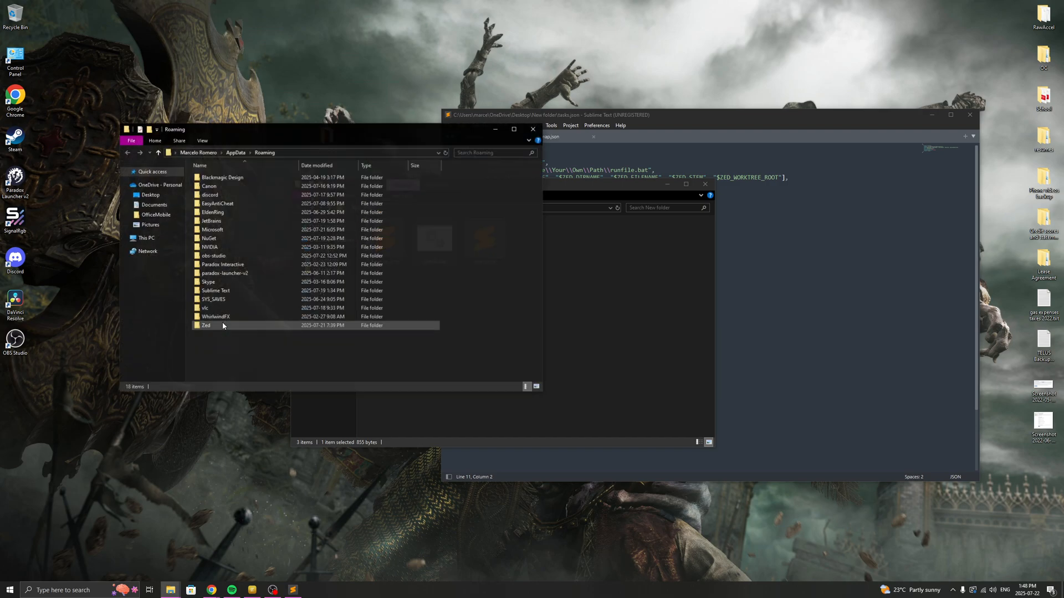
Reopen Roaming\Zed and drag the New folder window further left.
double_click(207, 326)
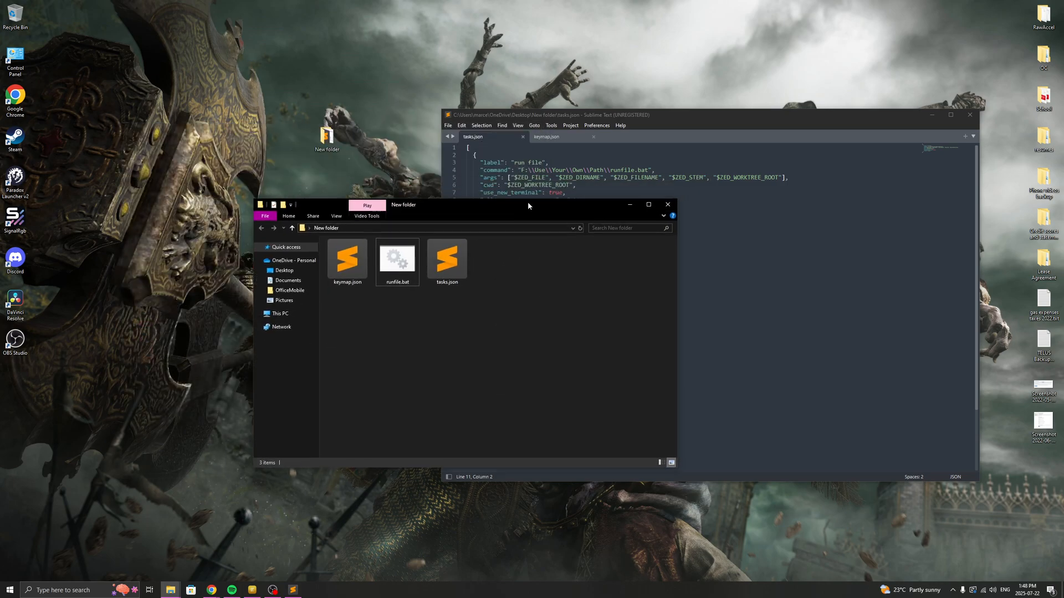
left_click_drag(529, 205, 419, 197)
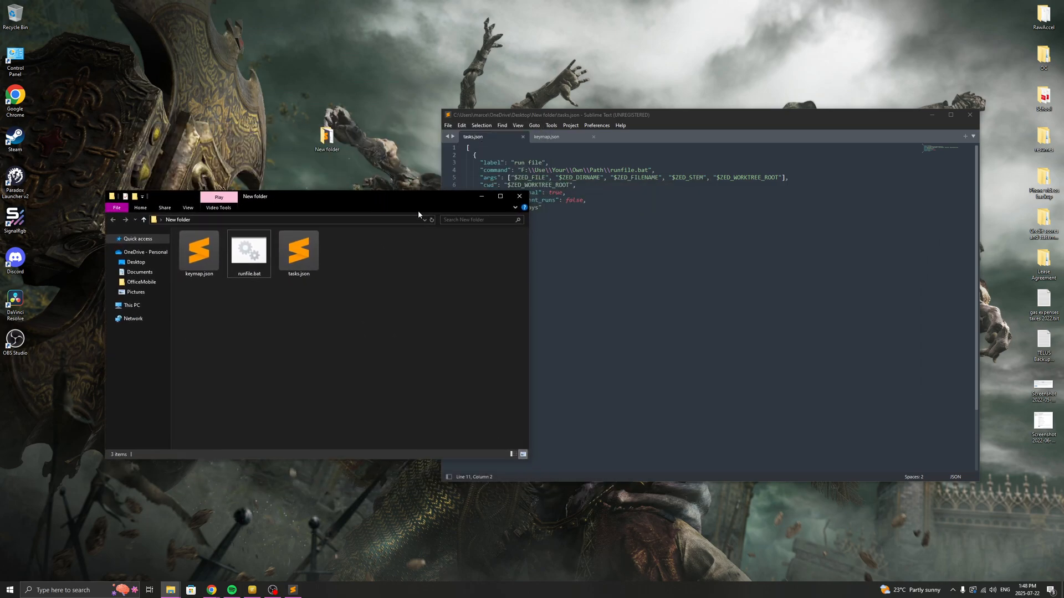
left_click(248, 251)
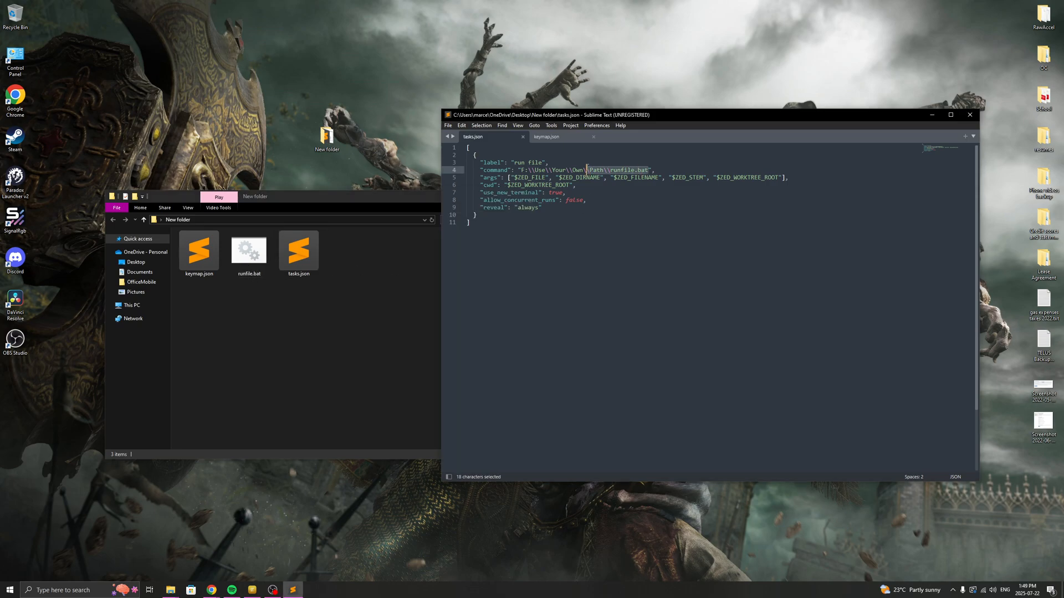
Deselect the runfile path in tasks.json and bring up keymap.json in Sublime Text.
left_click(527, 185)
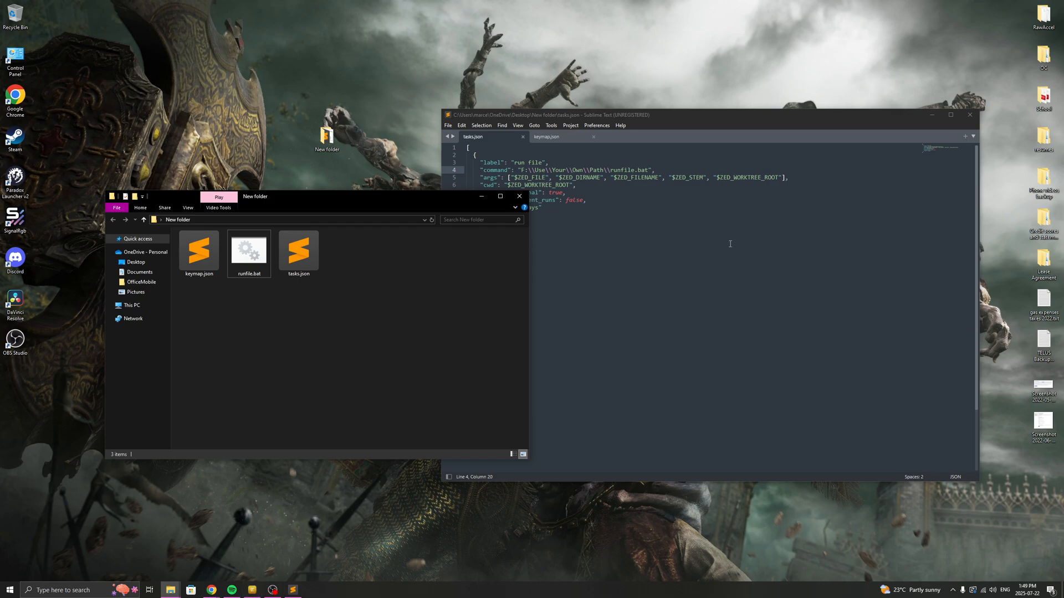
left_click(199, 251)
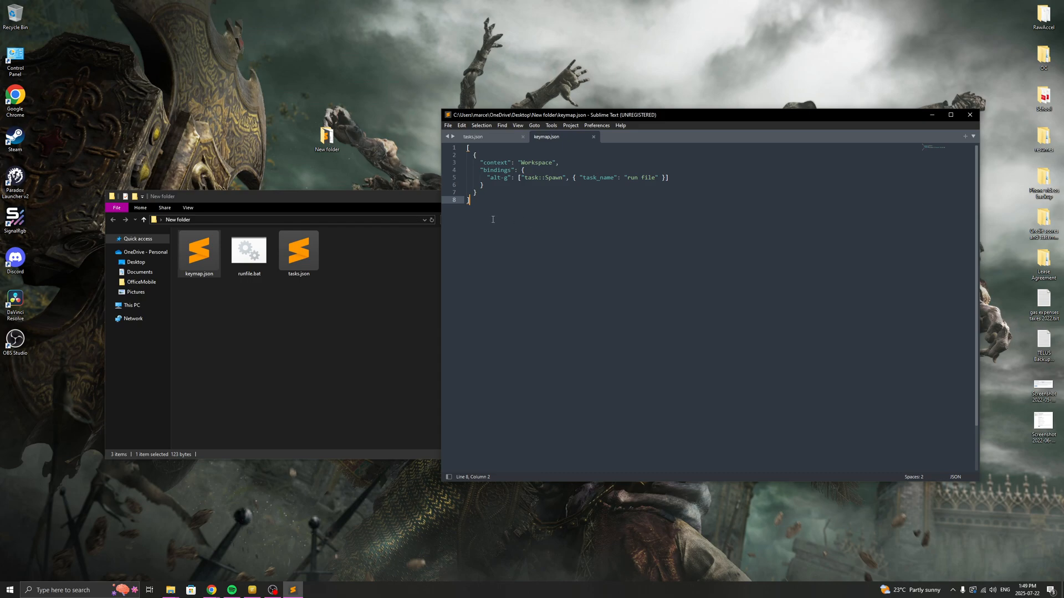
Select all of keymap.json, leaving its alt-g binding unchanged.
key("ctrl+a")
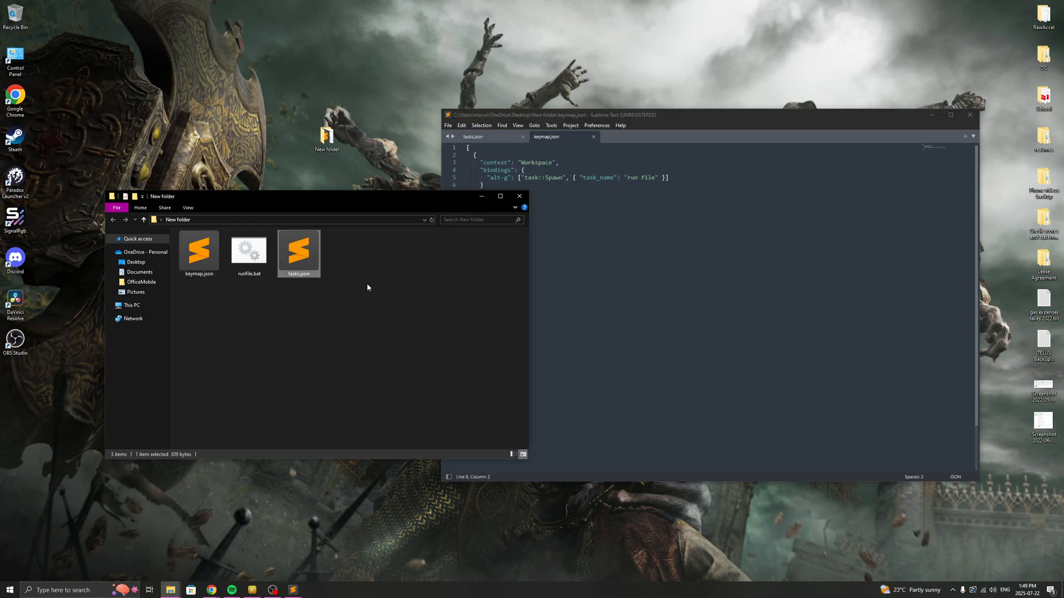
Open runfile.bat in Notepad via Edit and maximize it to view the script.
right_click(248, 250)
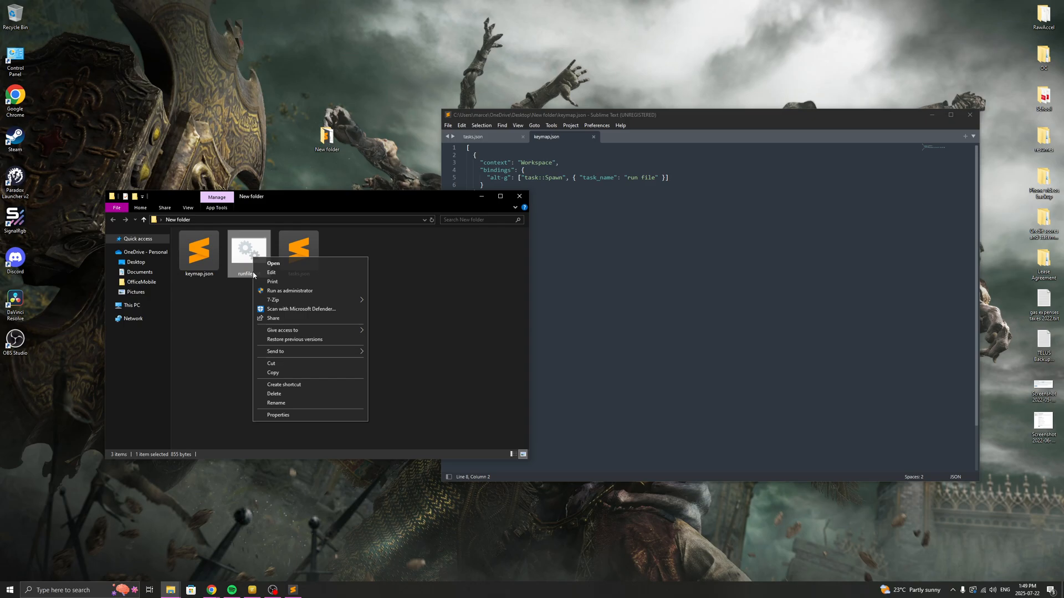
left_click(271, 272)
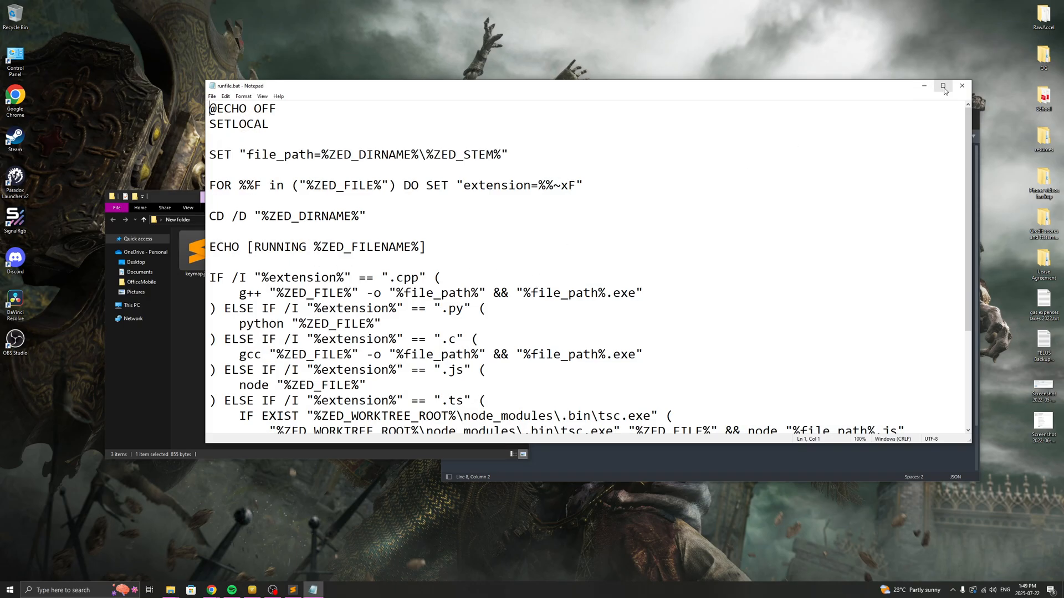
left_click(943, 87)
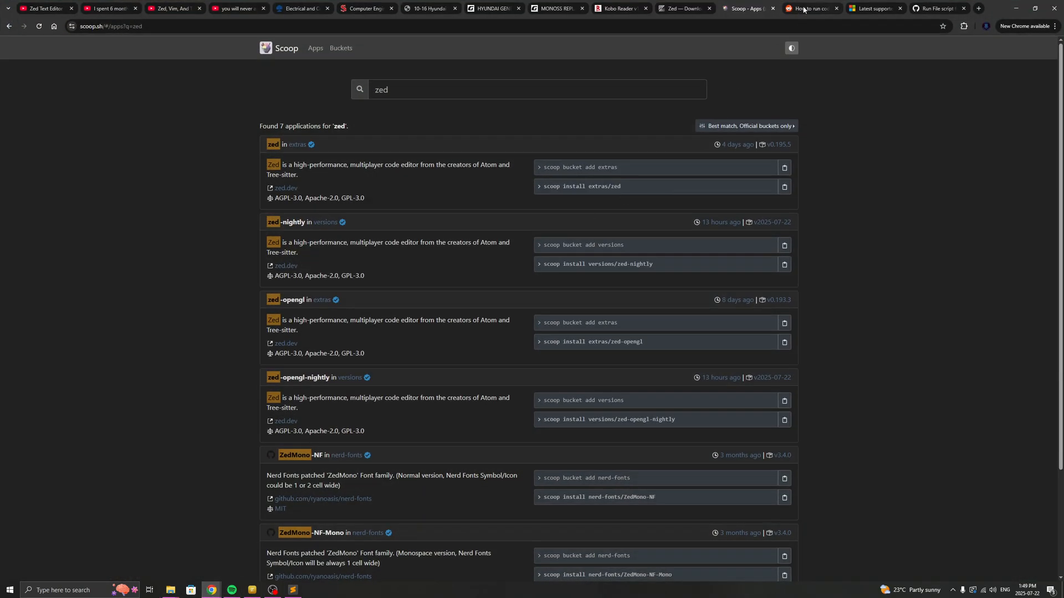
Read the r/ZedEditor runfile.bat and keymap.json instructions, then minimize Chrome.
left_click(810, 8)
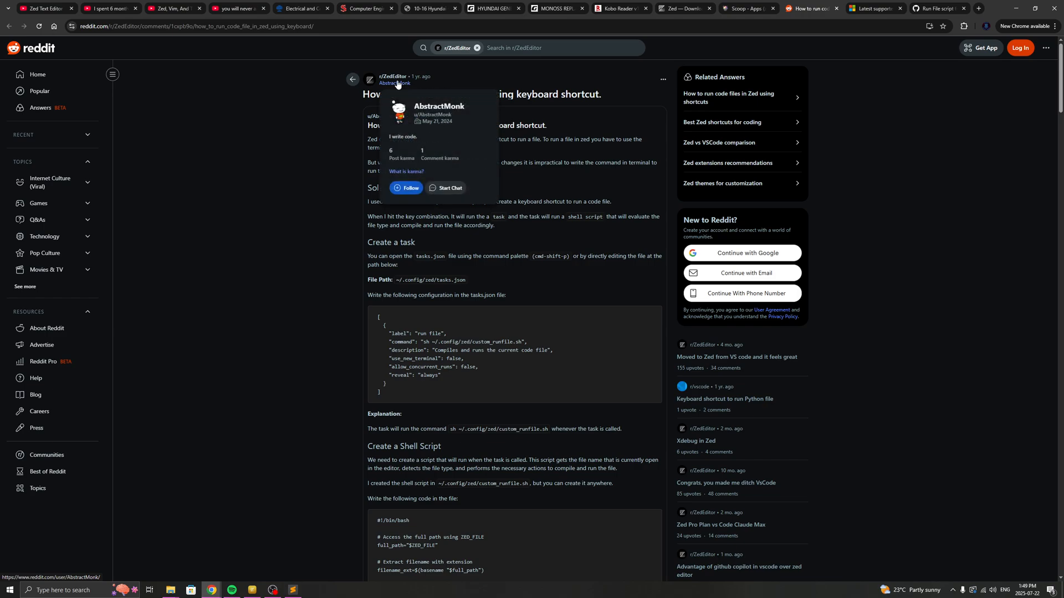
scroll("down", 3)
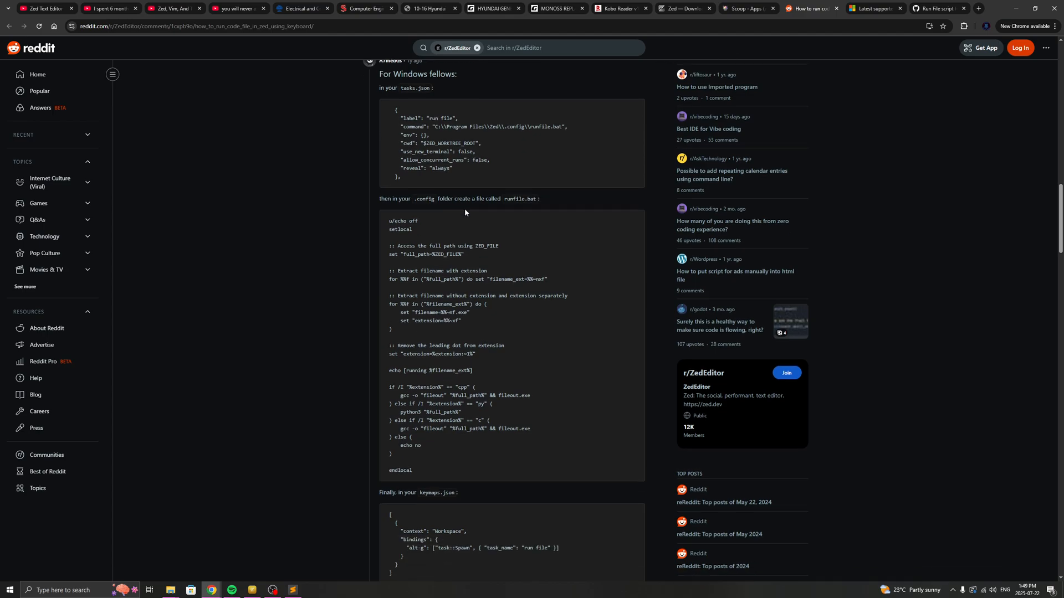
scroll("down", 3)
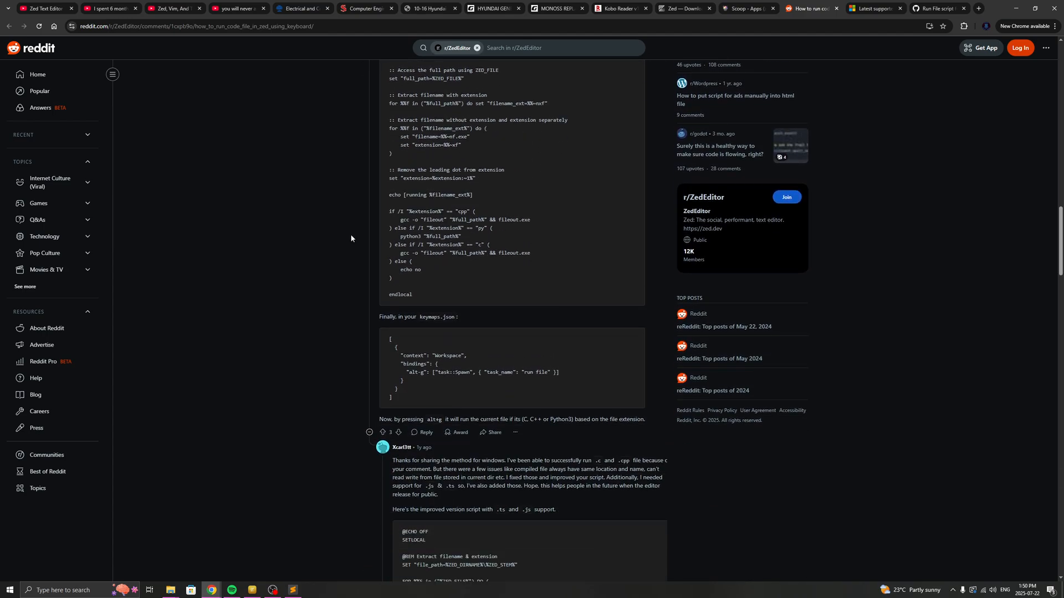
scroll("down", 3)
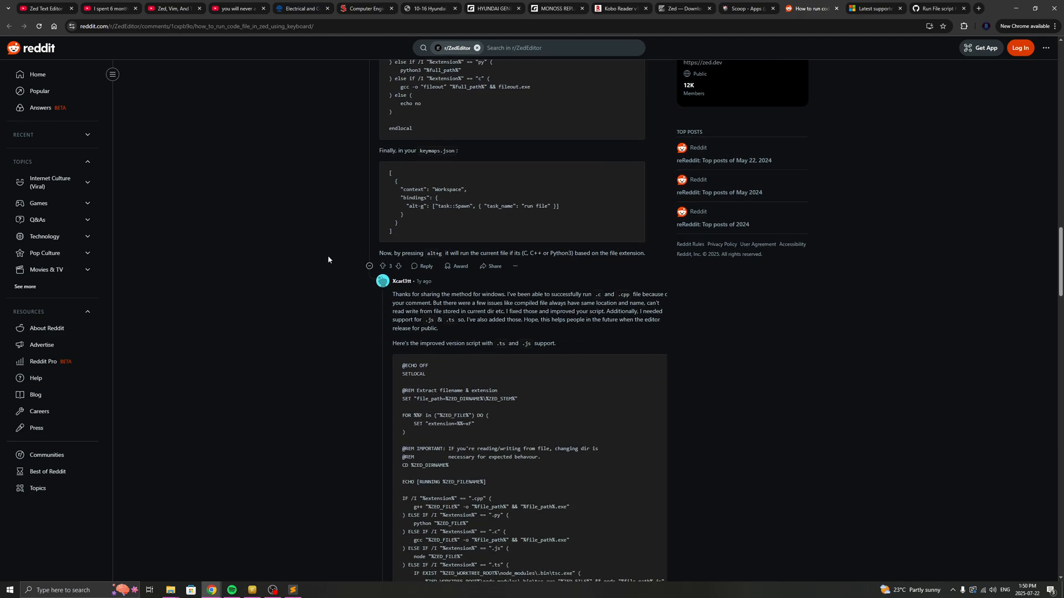
mouse_move(326, 299)
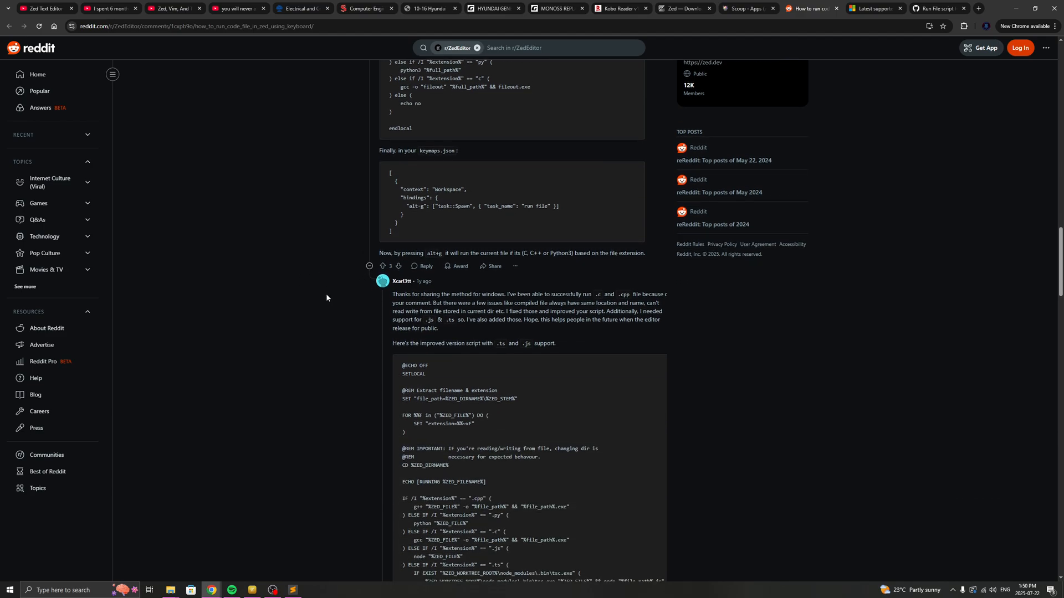
mouse_move(447, 387)
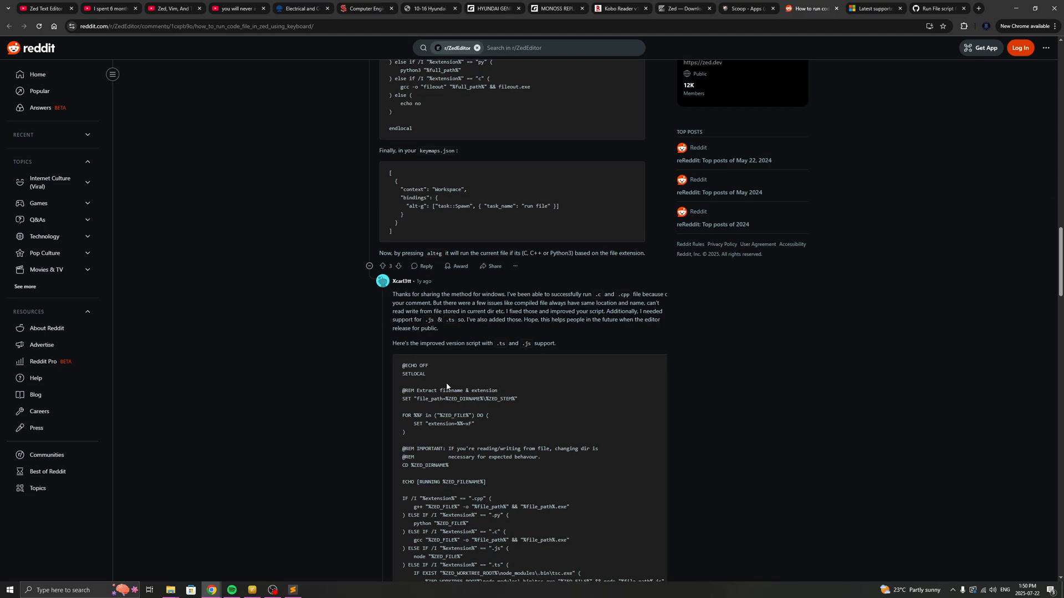
scroll("up", 3)
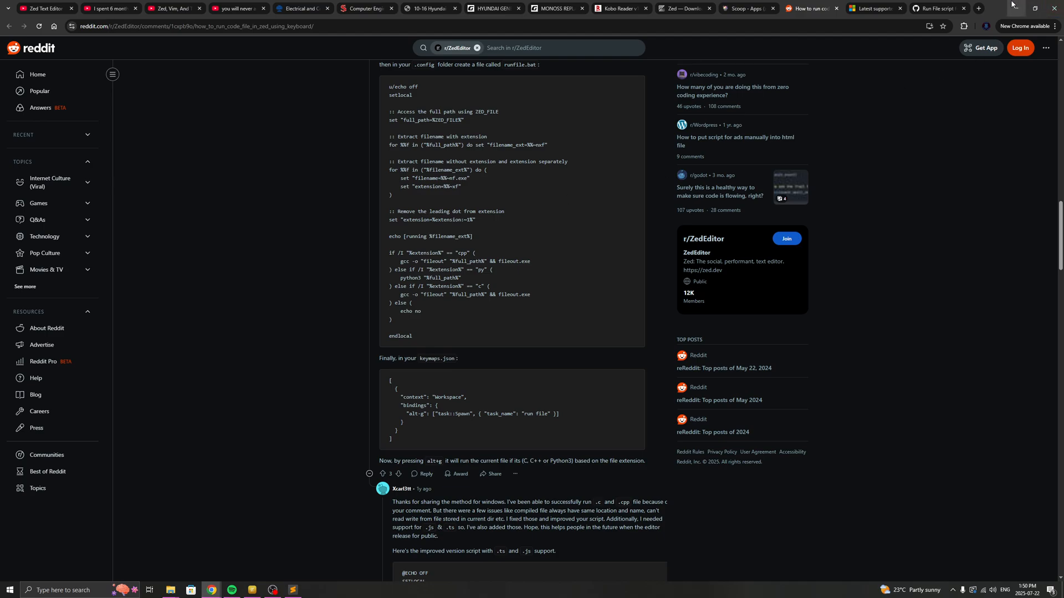
left_click(616, 8)
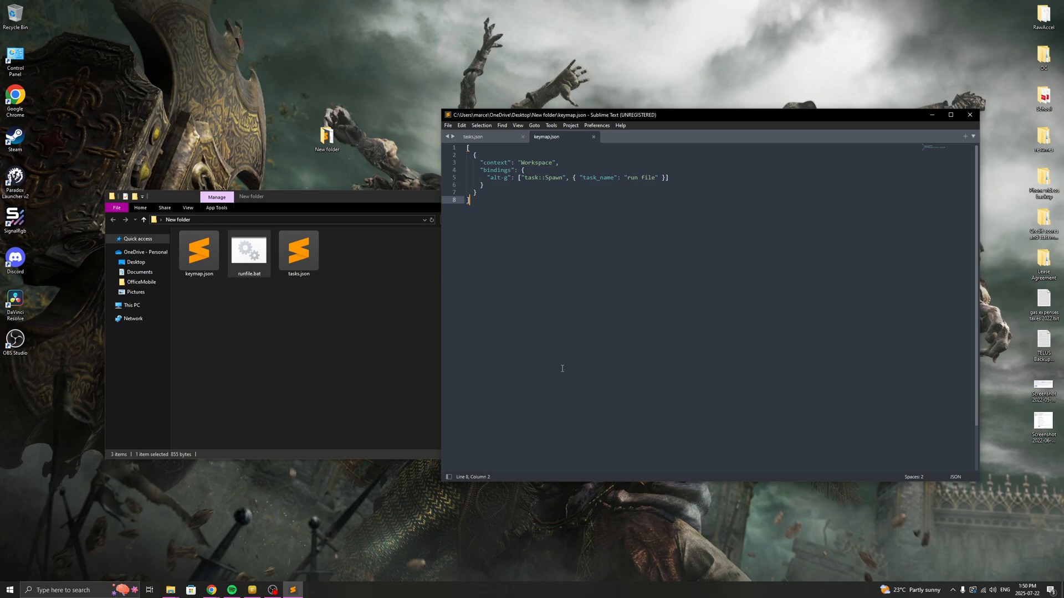
mouse_move(575, 353)
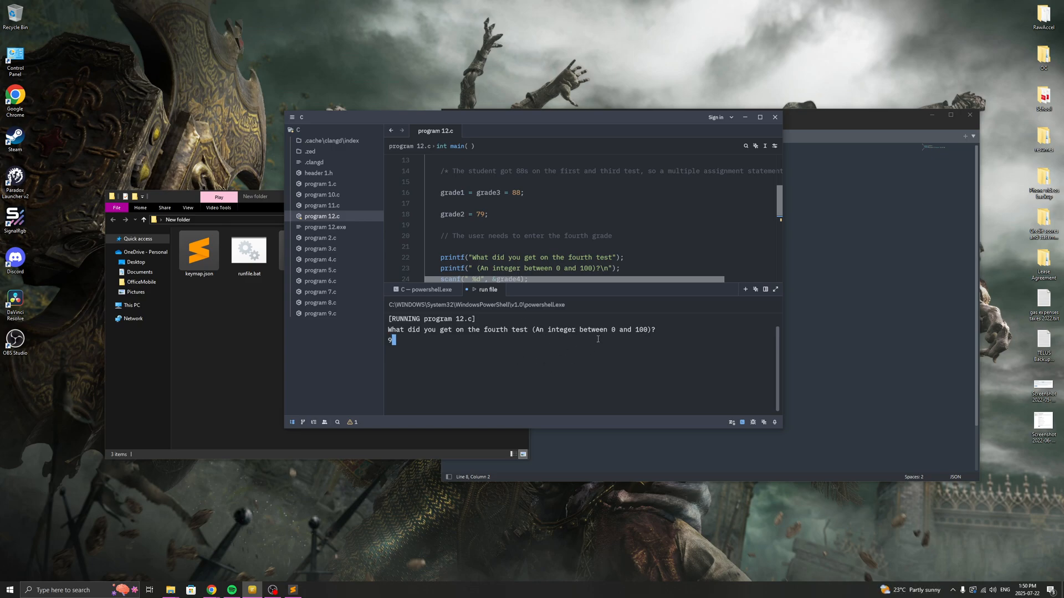
Enter the grade for program 12.c in Zed's terminal and review the 87.0 average.
type("5")
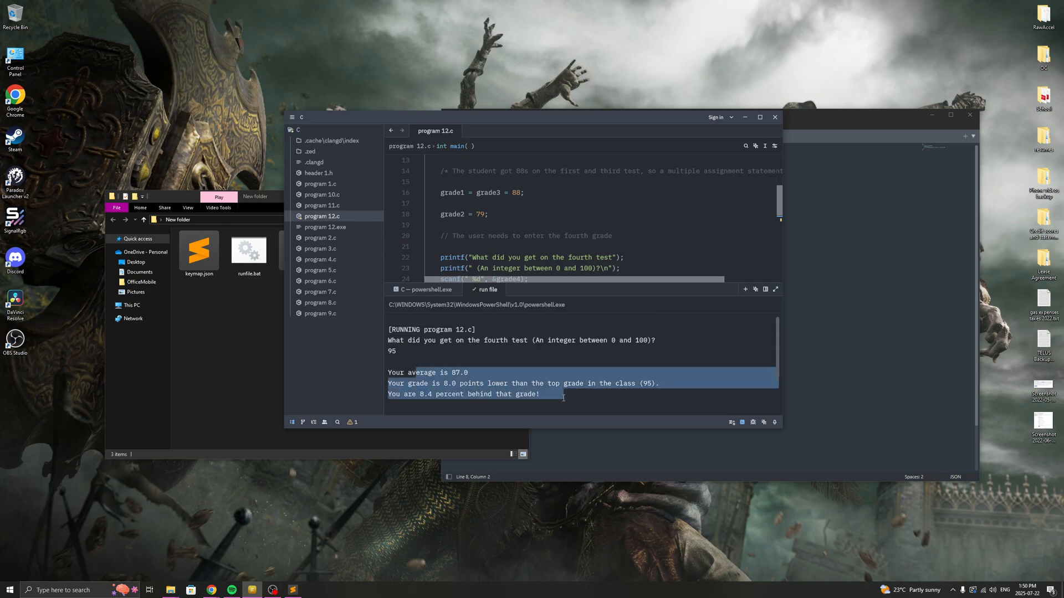
left_click(726, 414)
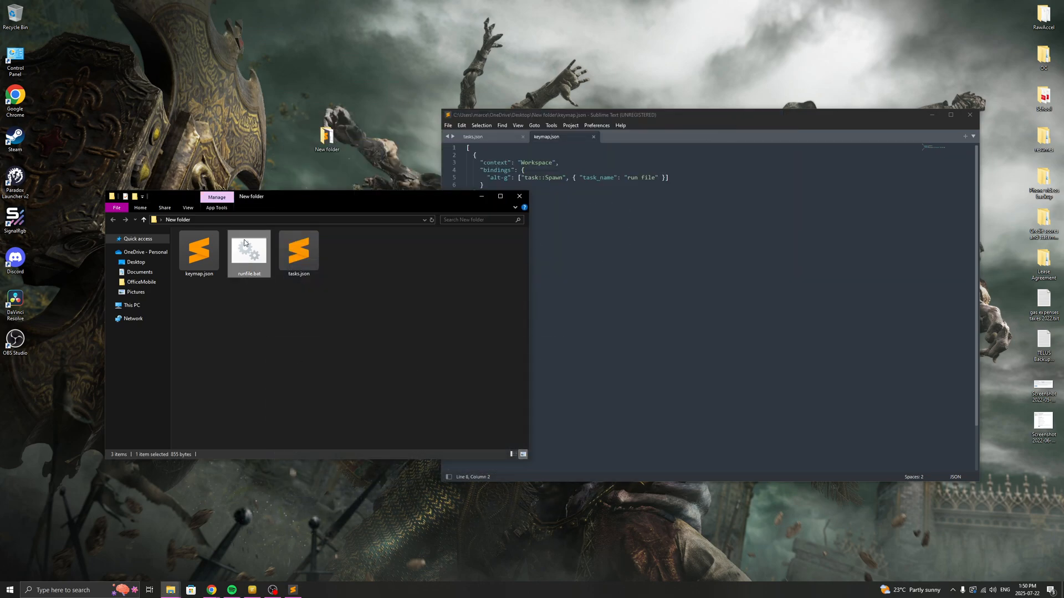
double_click(248, 247)
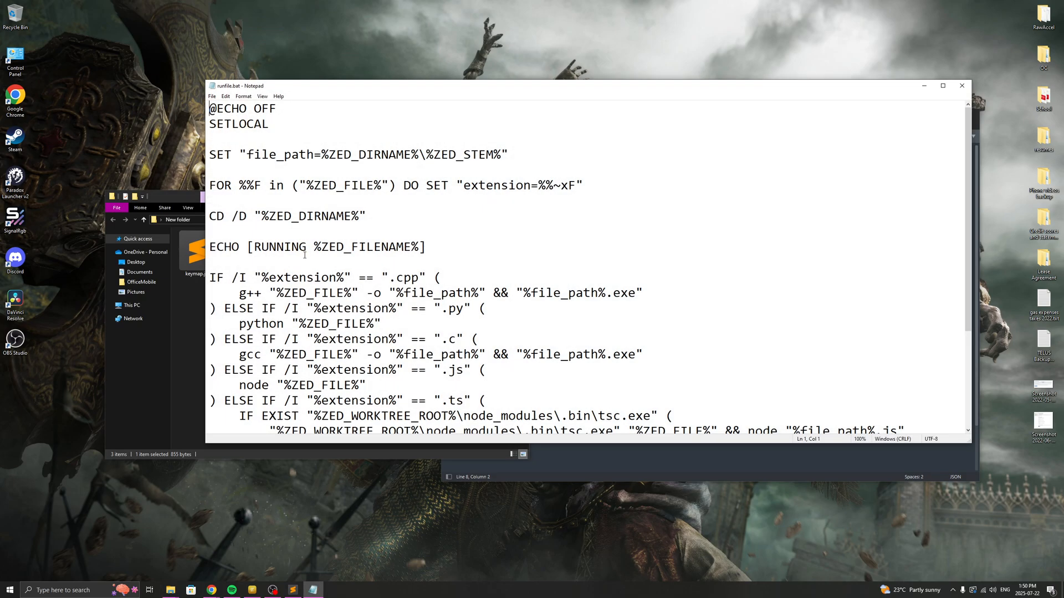
left_click(942, 85)
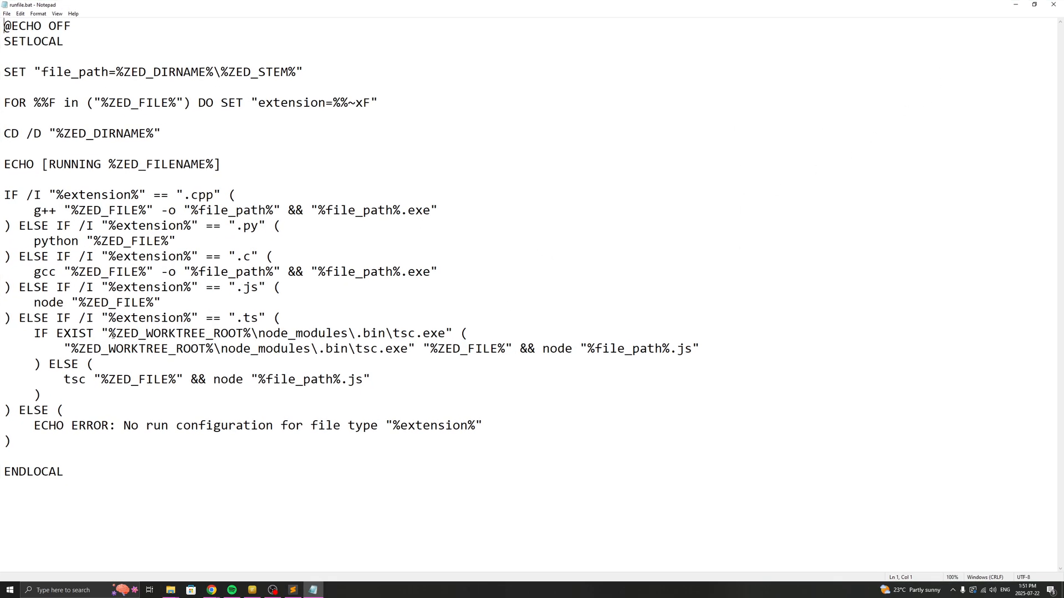
left_click(578, 166)
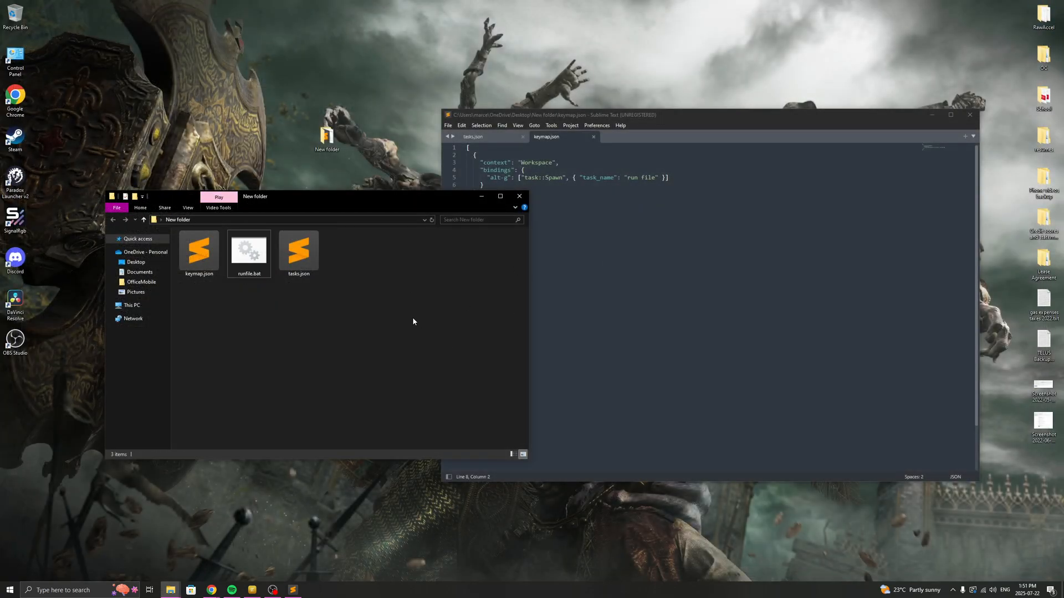
mouse_move(357, 311)
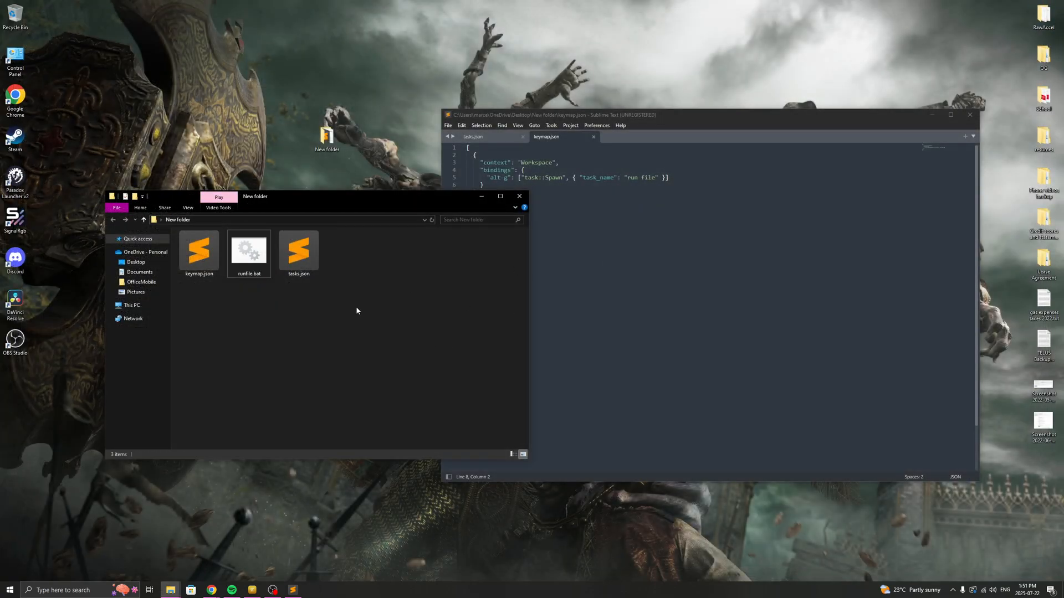
mouse_move(360, 317)
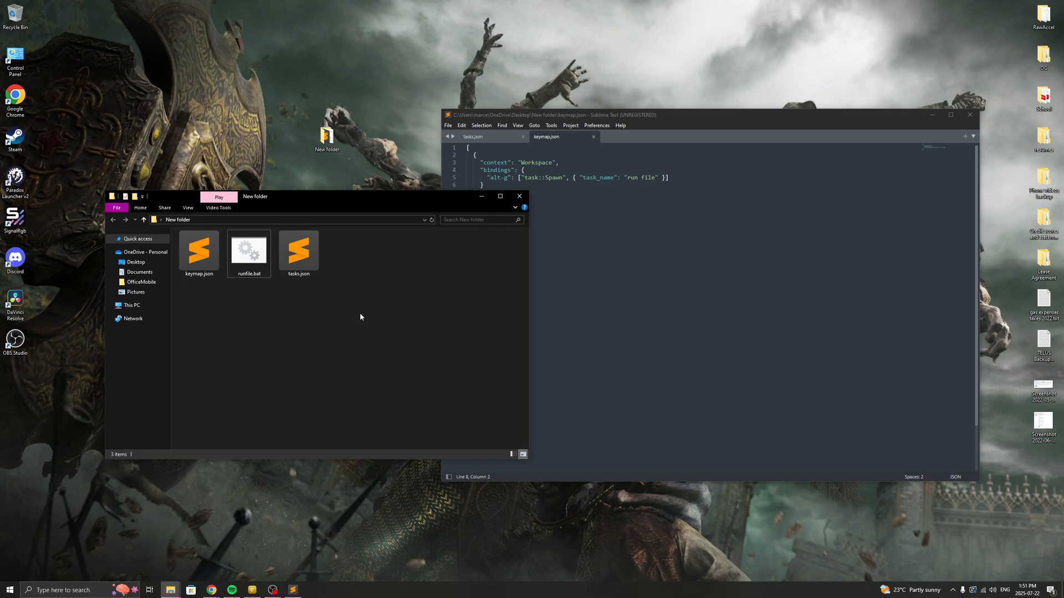
left_click(248, 251)
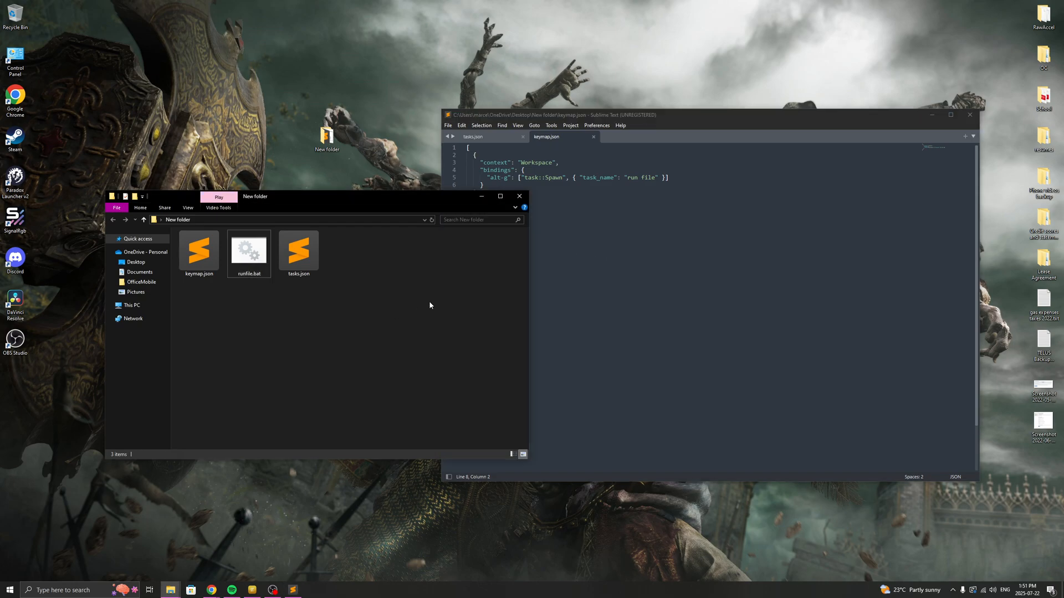
mouse_move(408, 333)
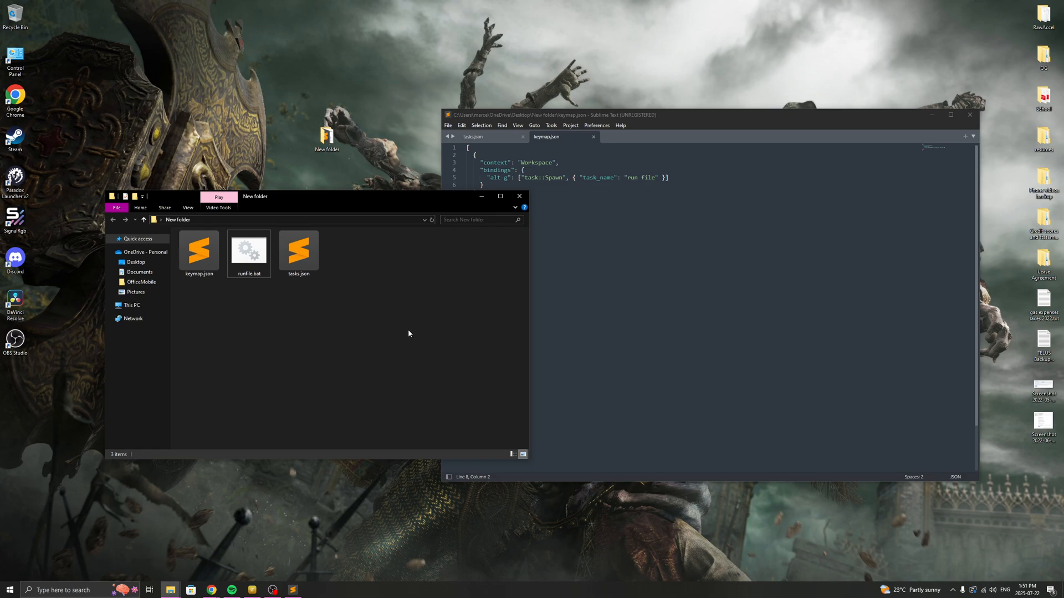
mouse_move(399, 338)
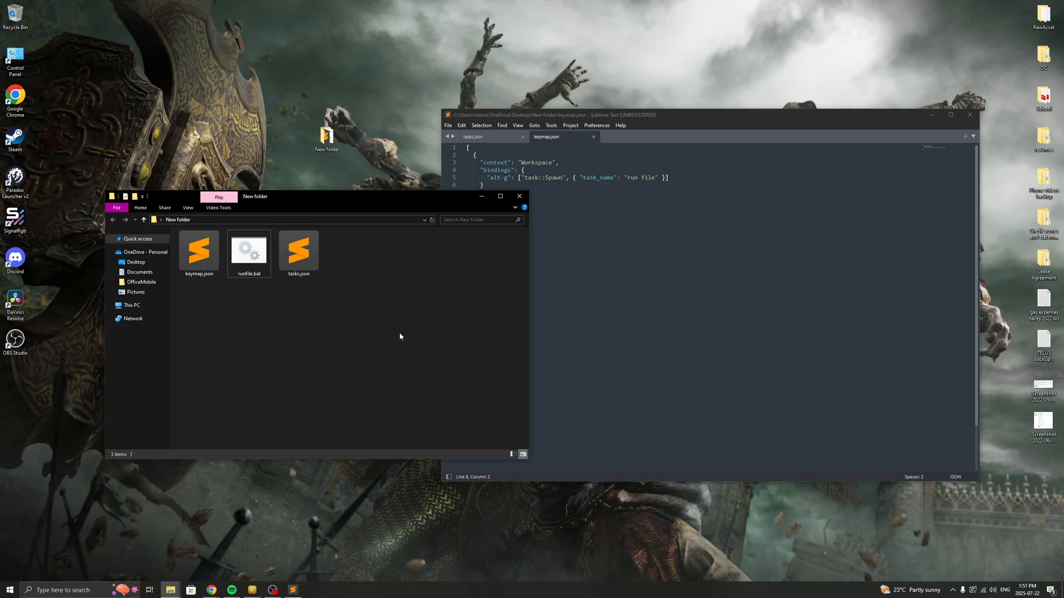
mouse_move(389, 348)
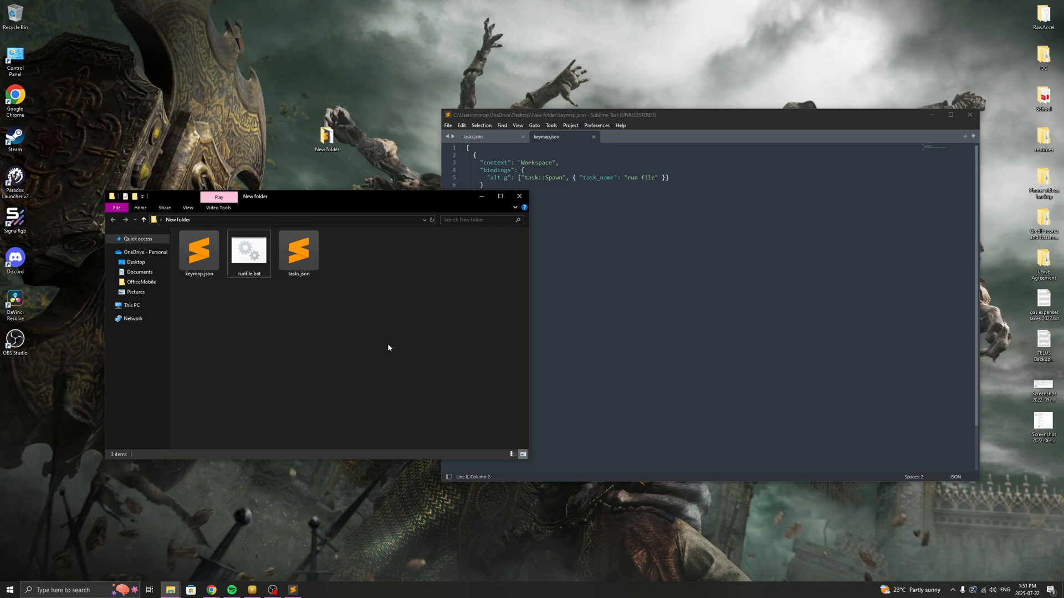
mouse_move(379, 346)
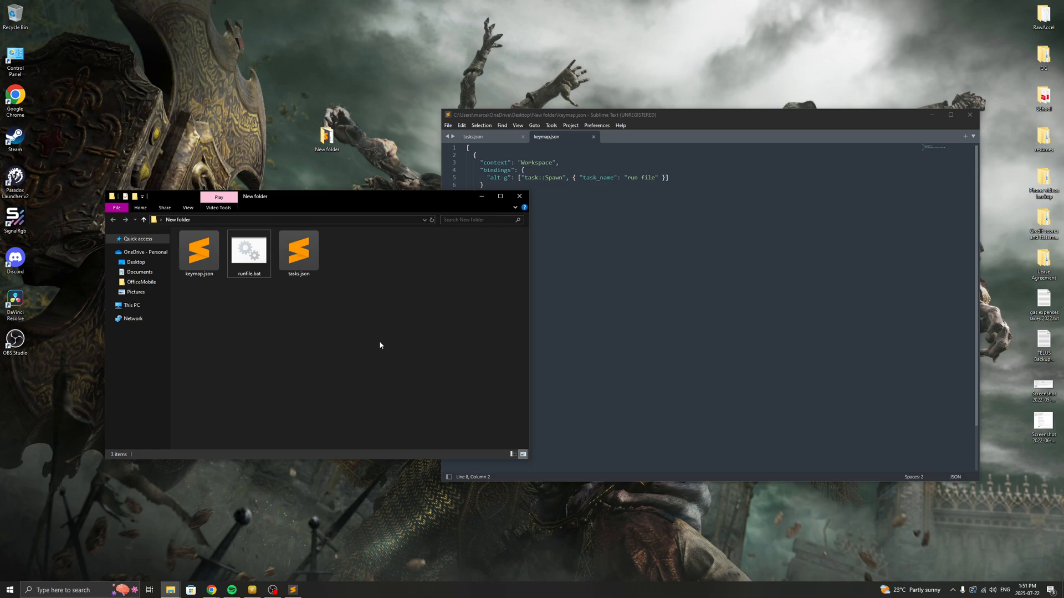
mouse_move(375, 347)
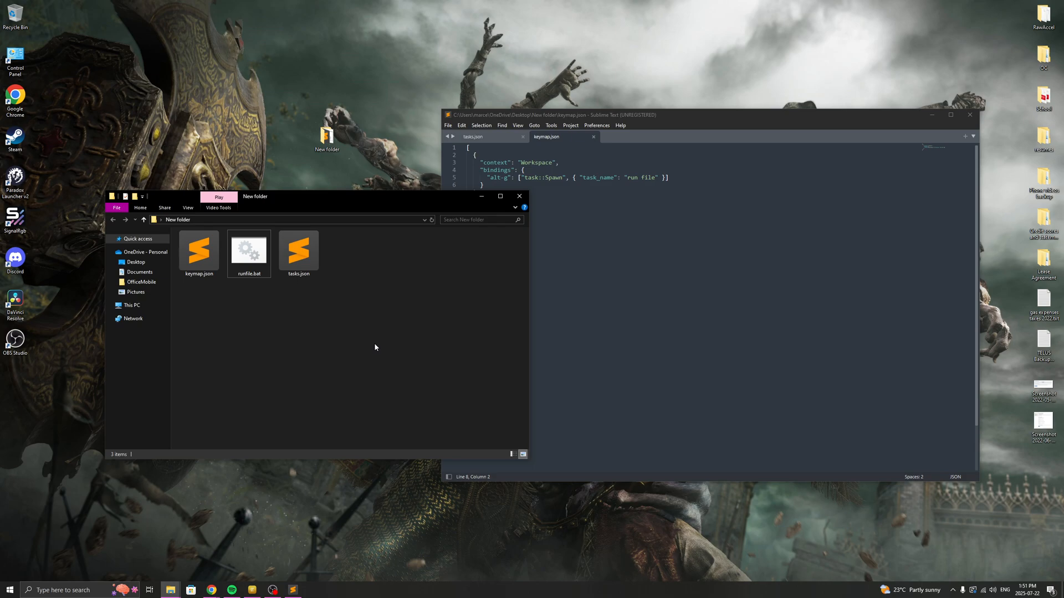
mouse_move(399, 349)
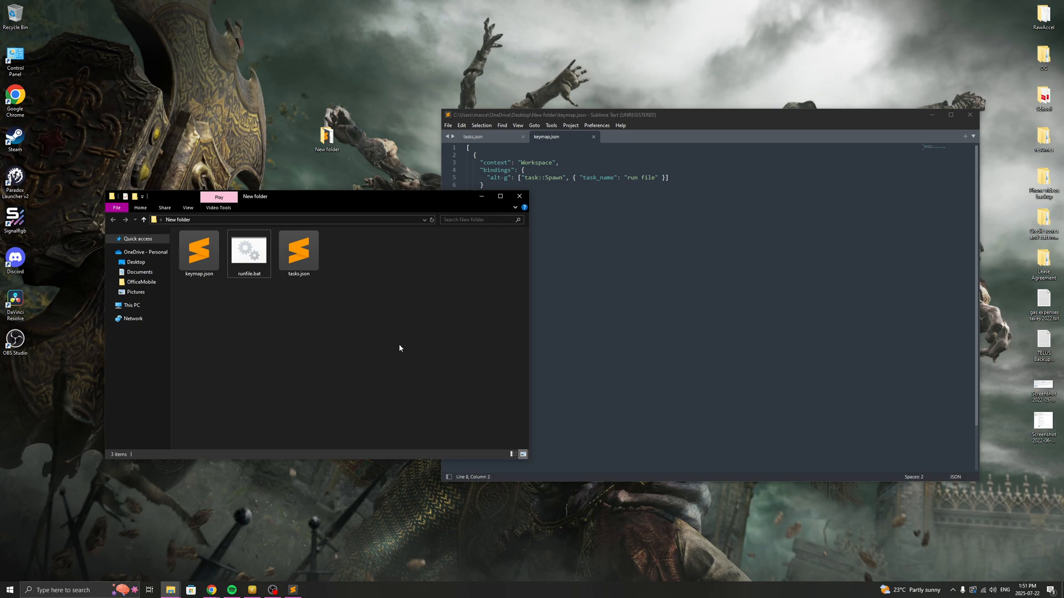